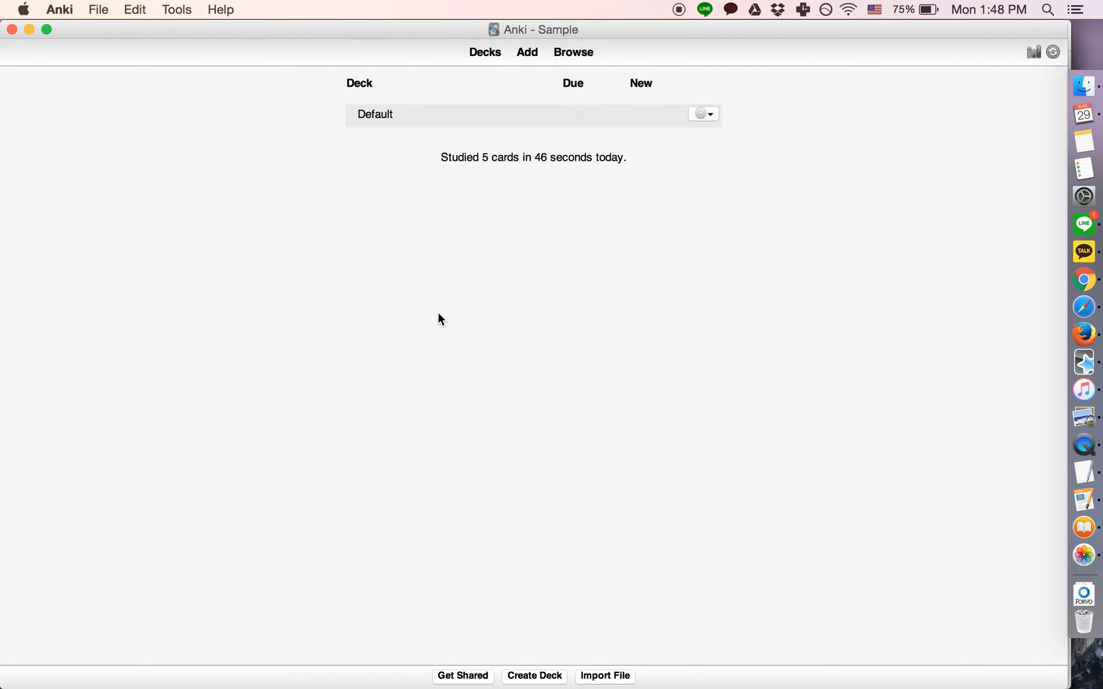
mouse_move(591, 296)
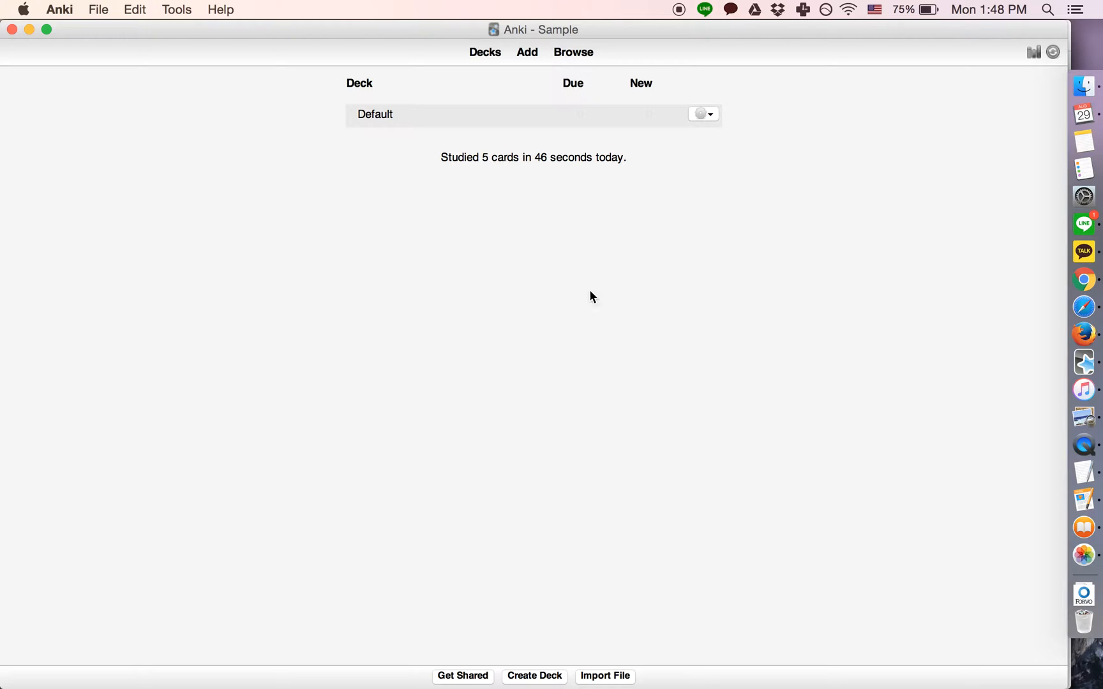
mouse_move(707, 117)
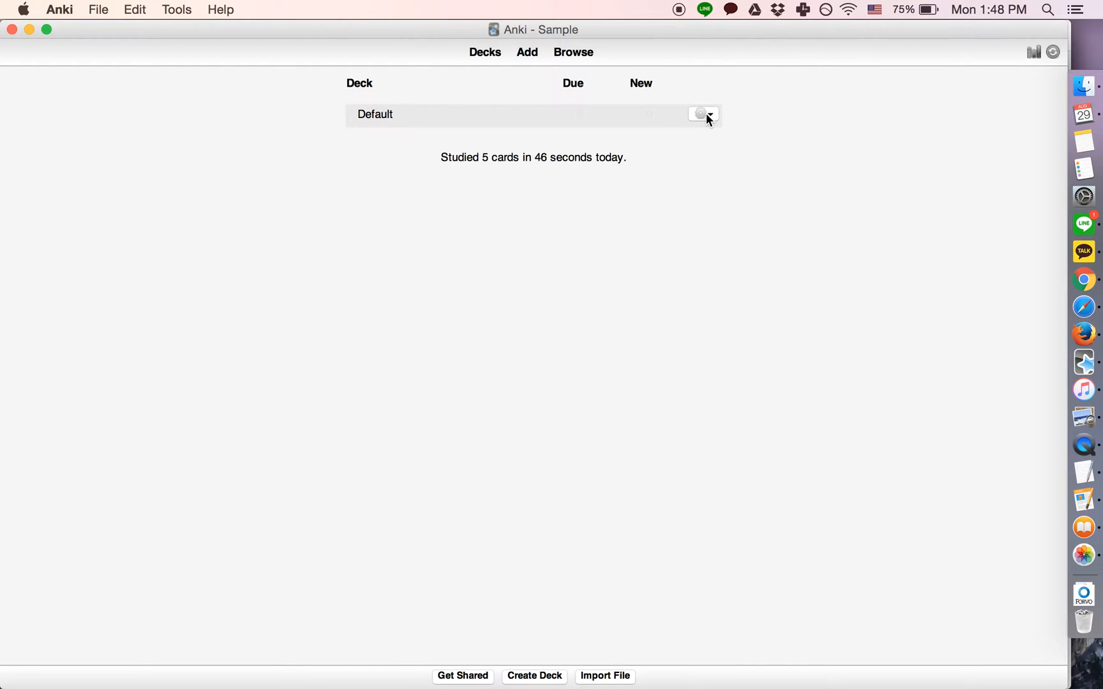
Step: In the Default deck's options, toggle burying of related new cards off, then back on
left_click(703, 115)
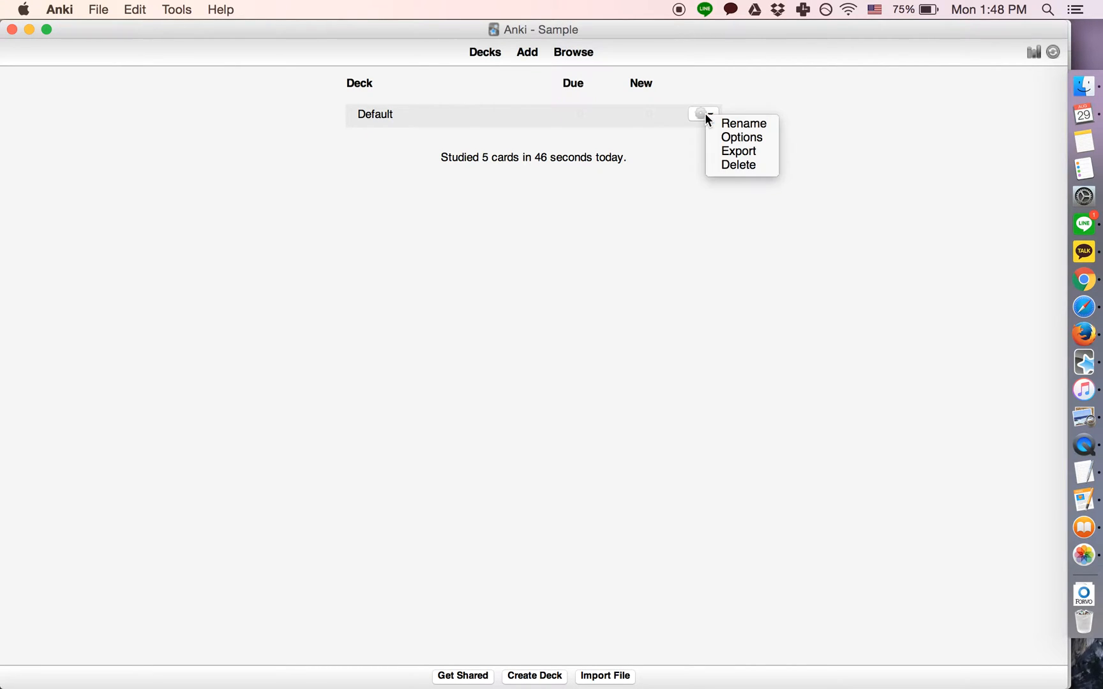
left_click(742, 137)
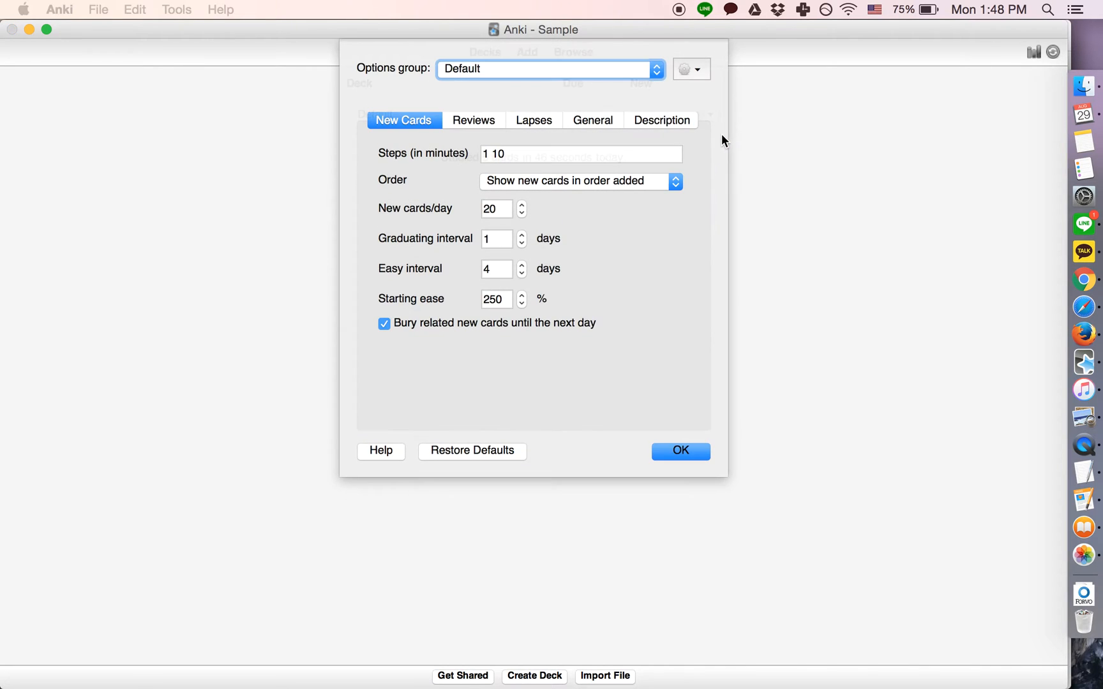
left_click(385, 323)
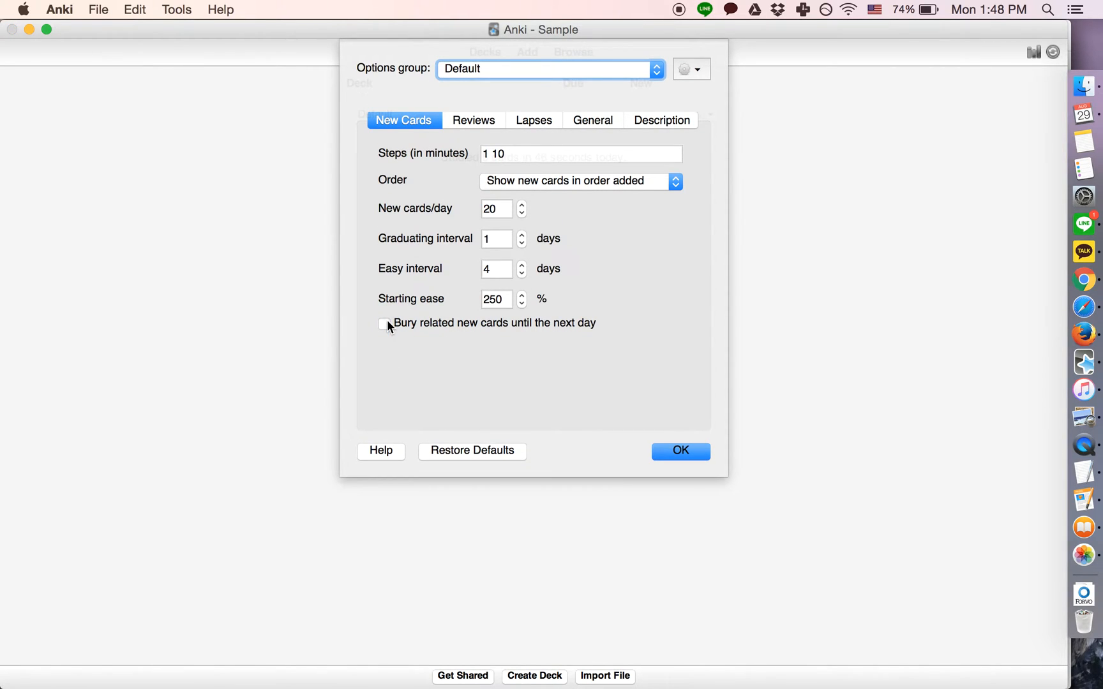
left_click(385, 323)
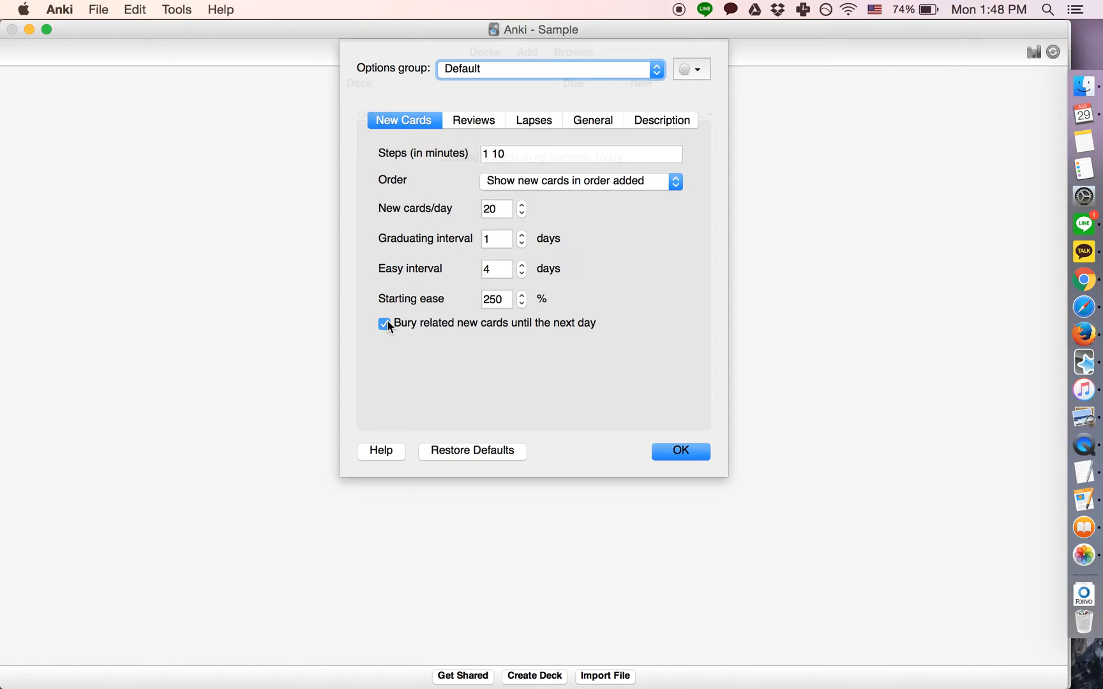
left_click(680, 450)
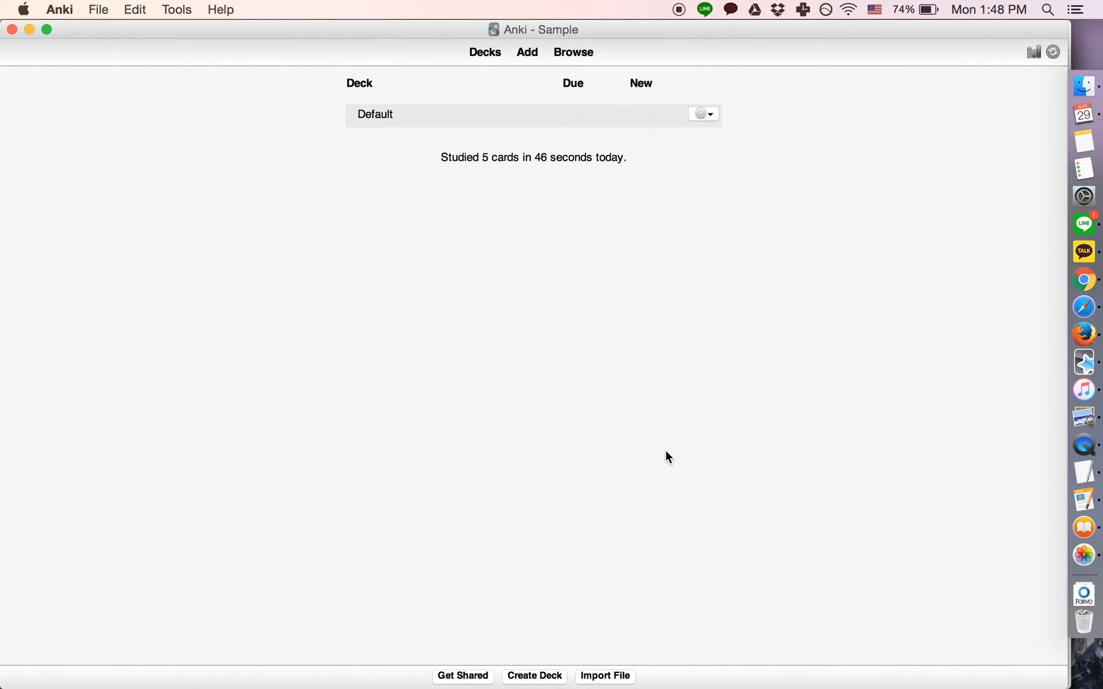
Step: Create a new deck named 'Minimal Pairs'
left_click(533, 675)
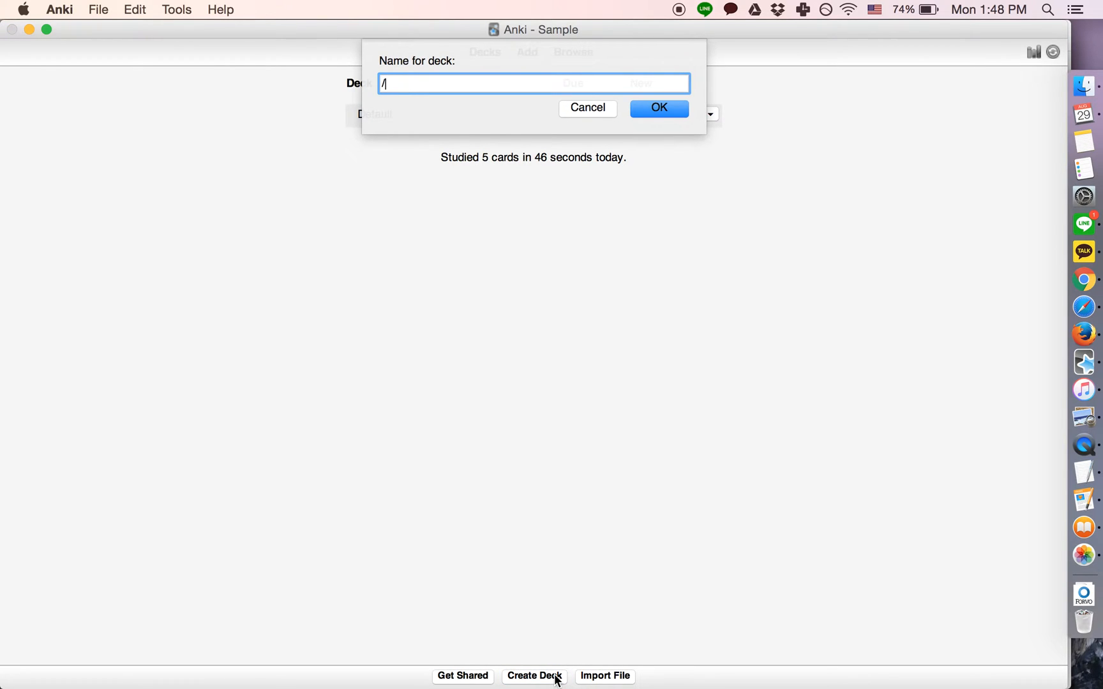
type("Minimal Pa")
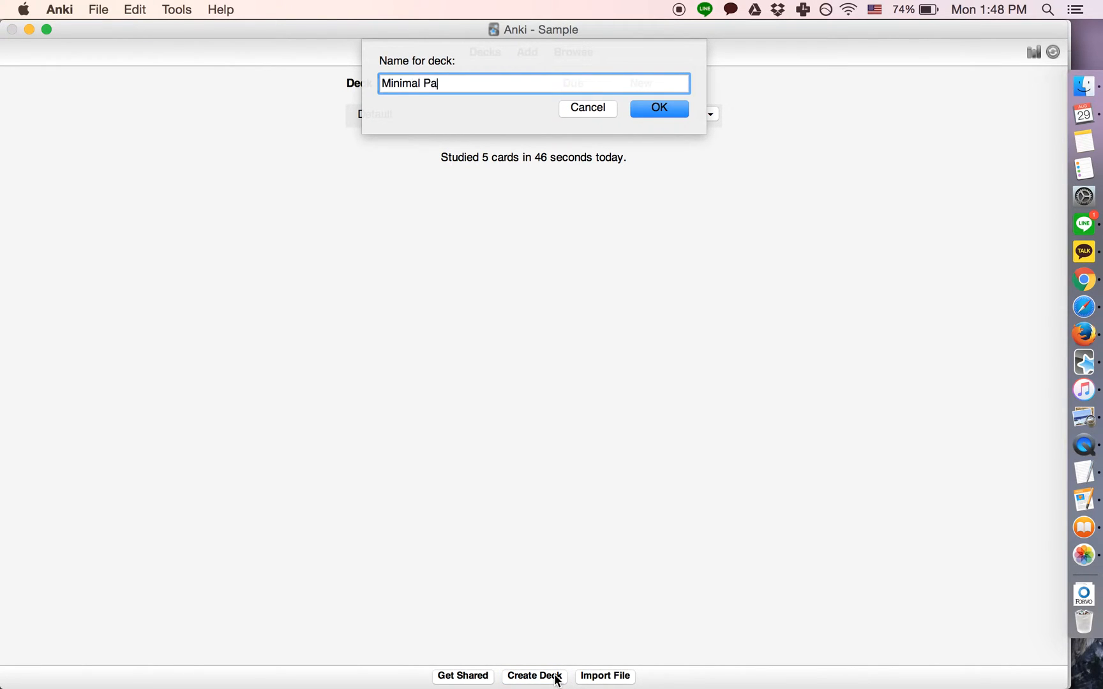
type("irs")
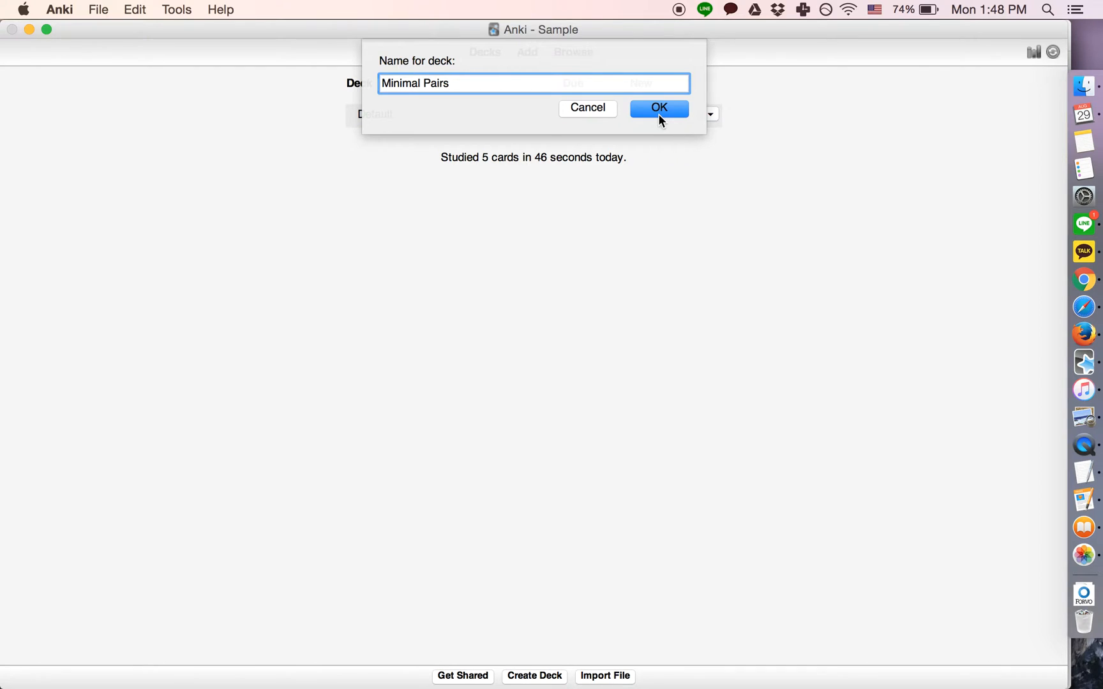
left_click(659, 108)
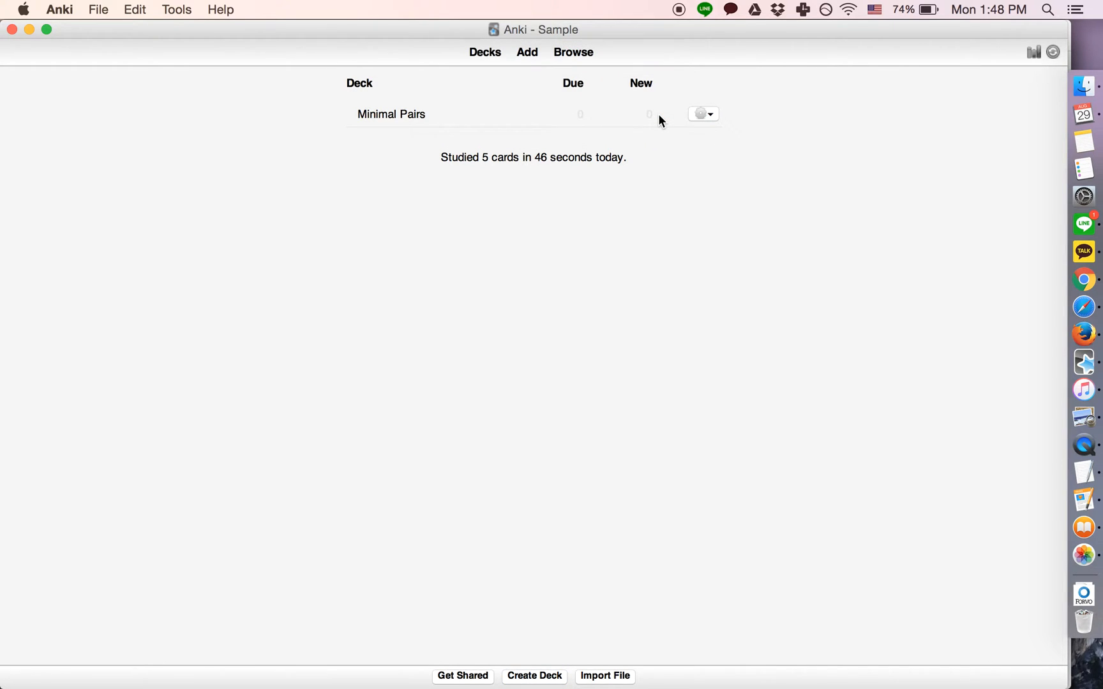
Step: From the Minimal Pairs deck's Add window, create a Basic-based note type named 'Minimal Pairs'
left_click(391, 114)
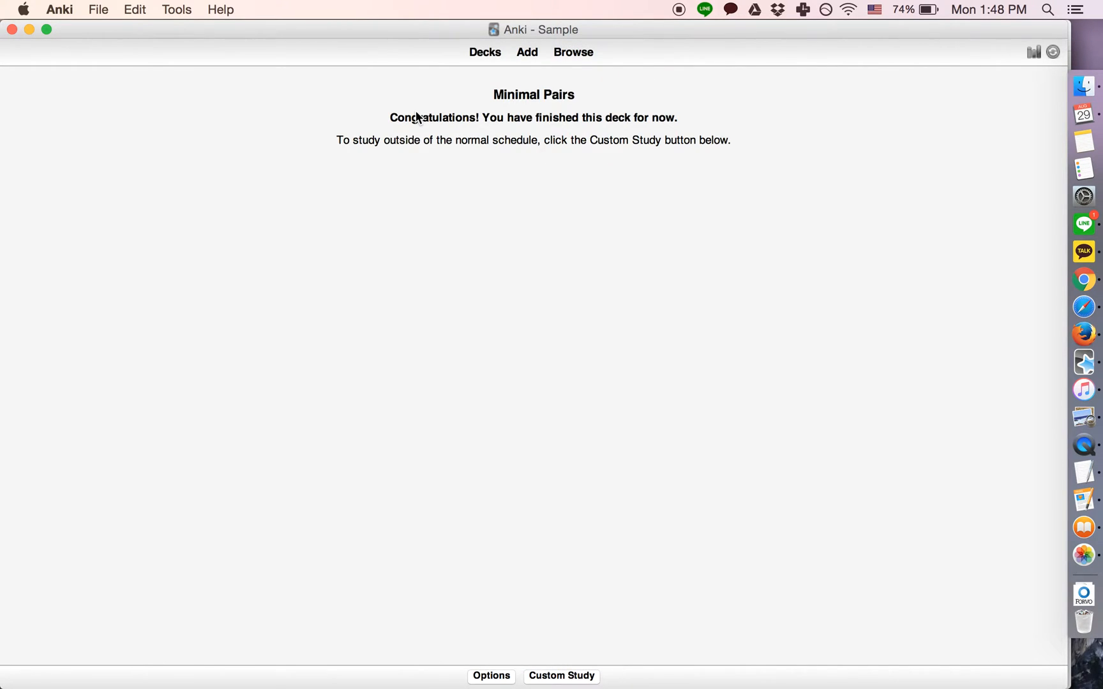
left_click(526, 53)
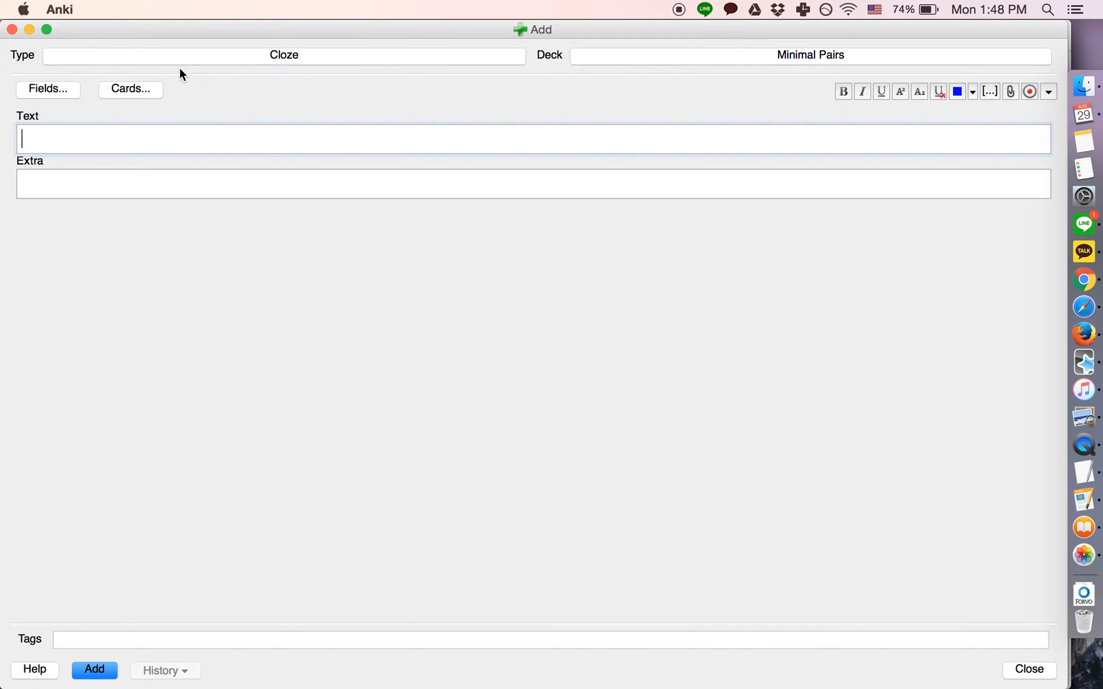
left_click(283, 56)
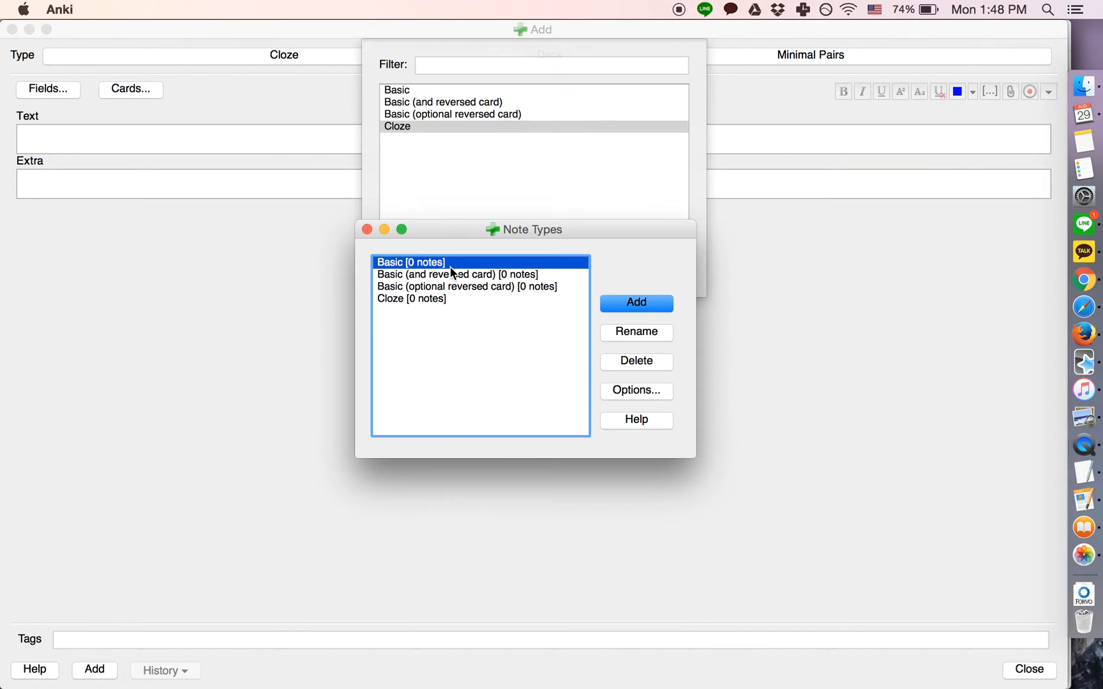
left_click(635, 302)
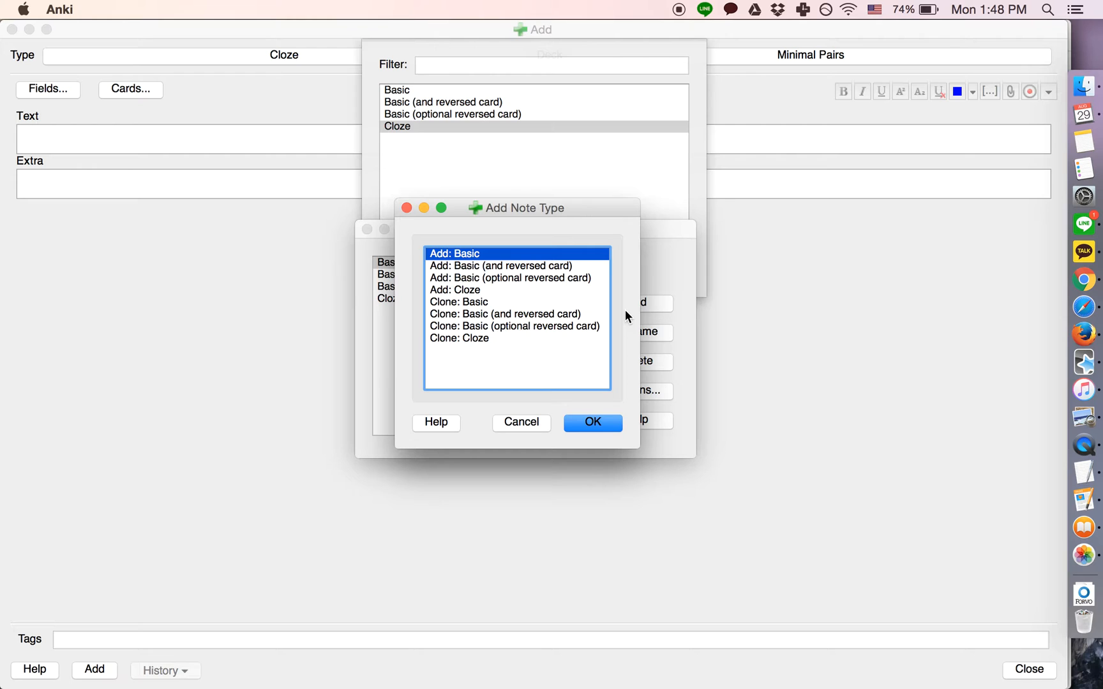
left_click(592, 422)
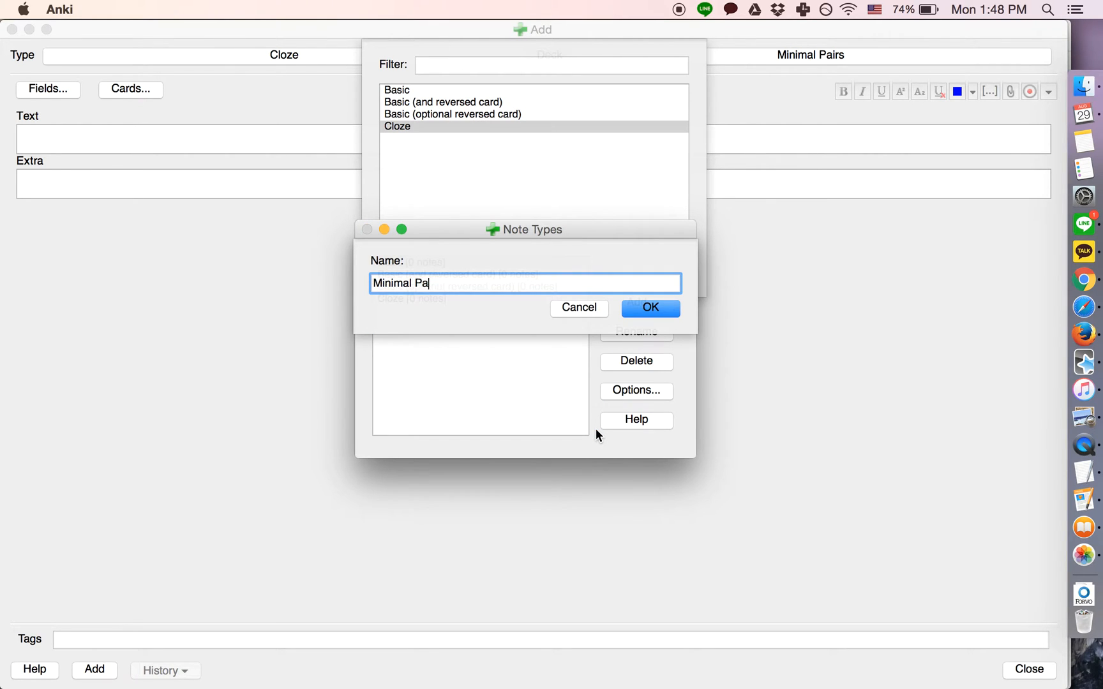
left_click(648, 308)
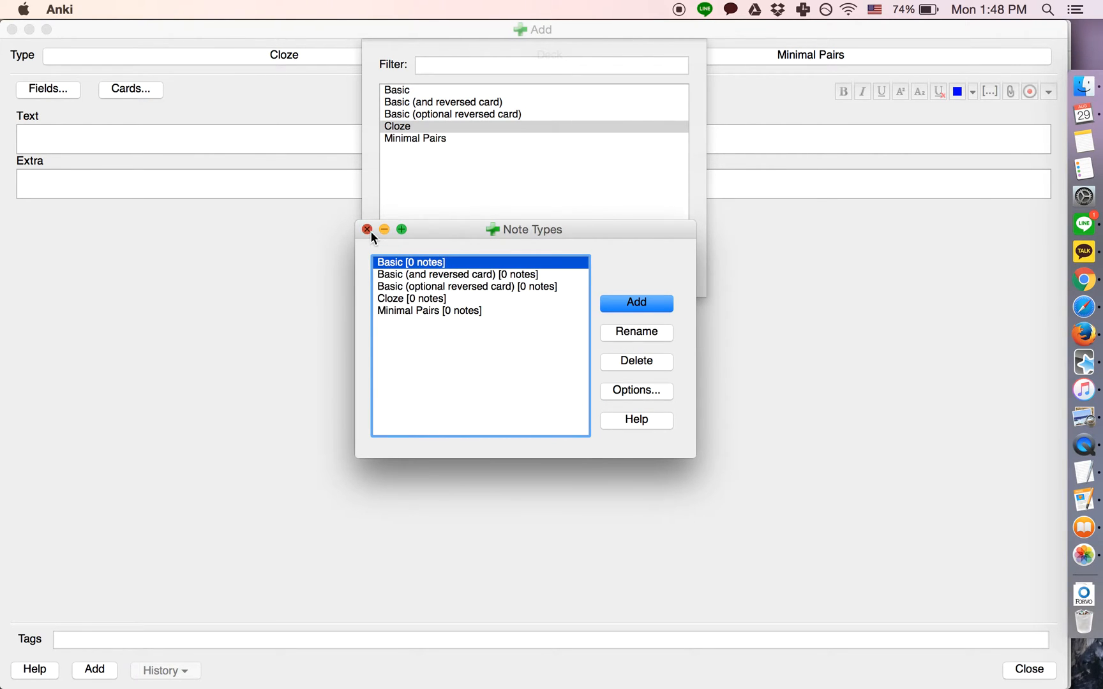
left_click(367, 229)
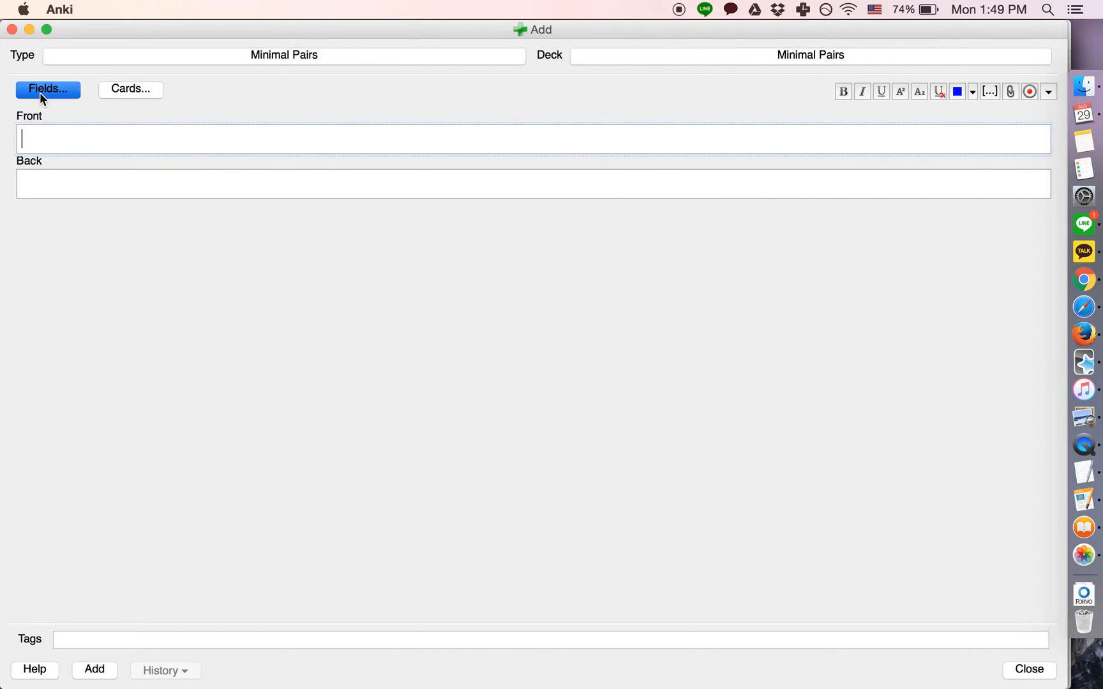
Step: Rename Front and Back to Transcription and Audio, and add Transcription #2 and Audio #2
left_click(47, 89)
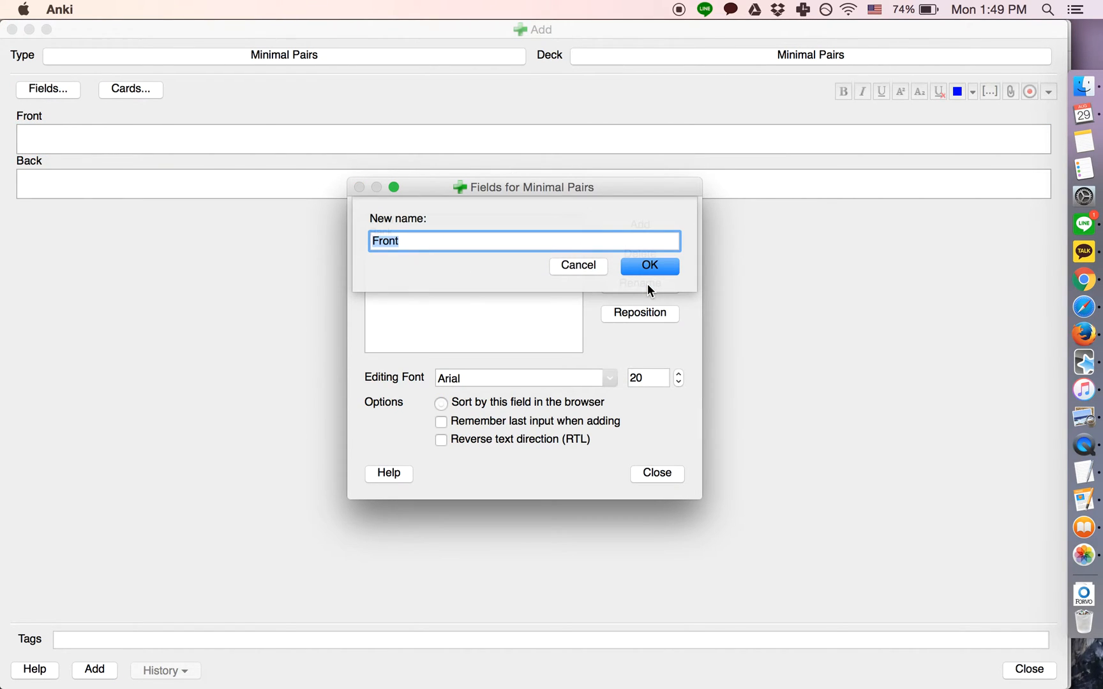
left_click(648, 266)
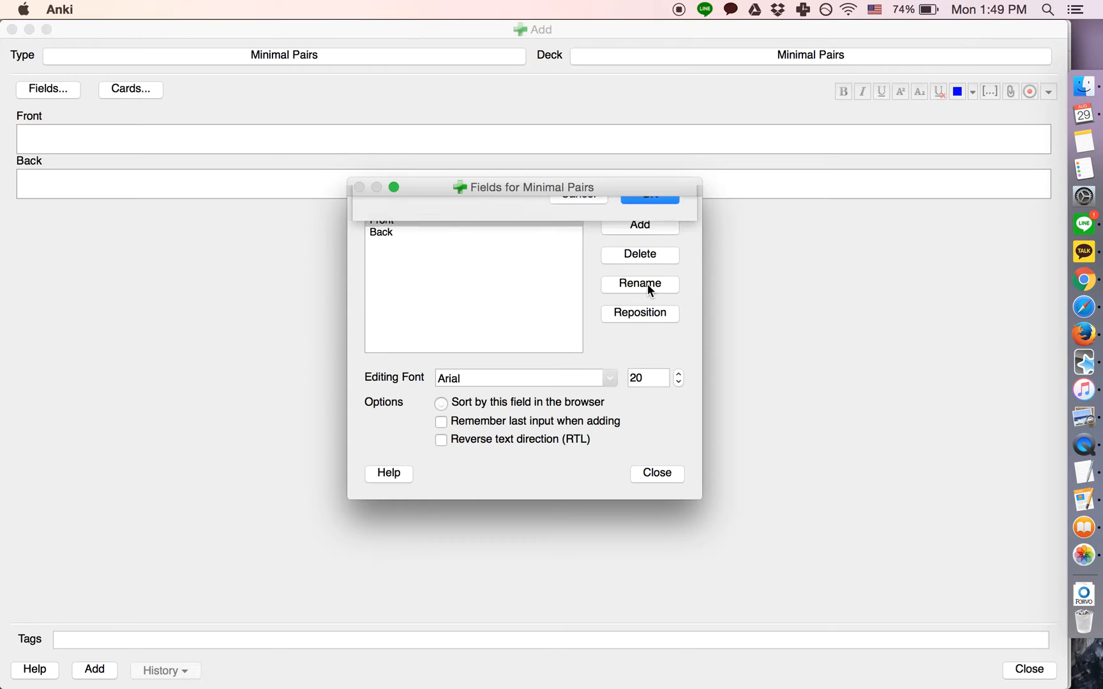
left_click(639, 283)
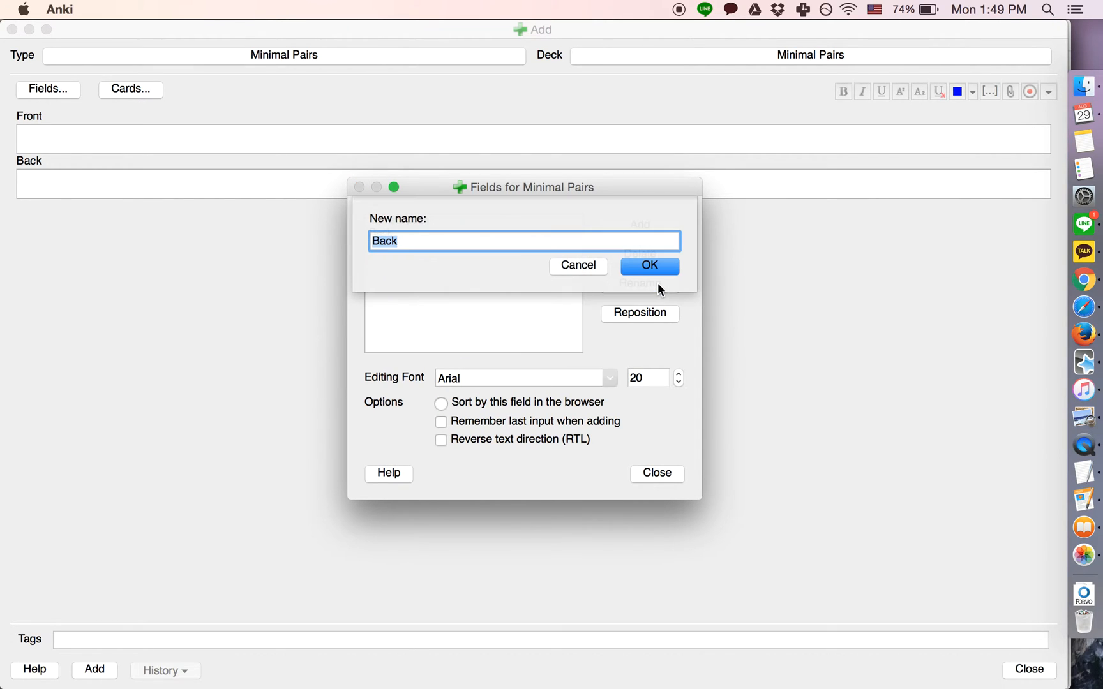
type("Tra")
type("Audio #")
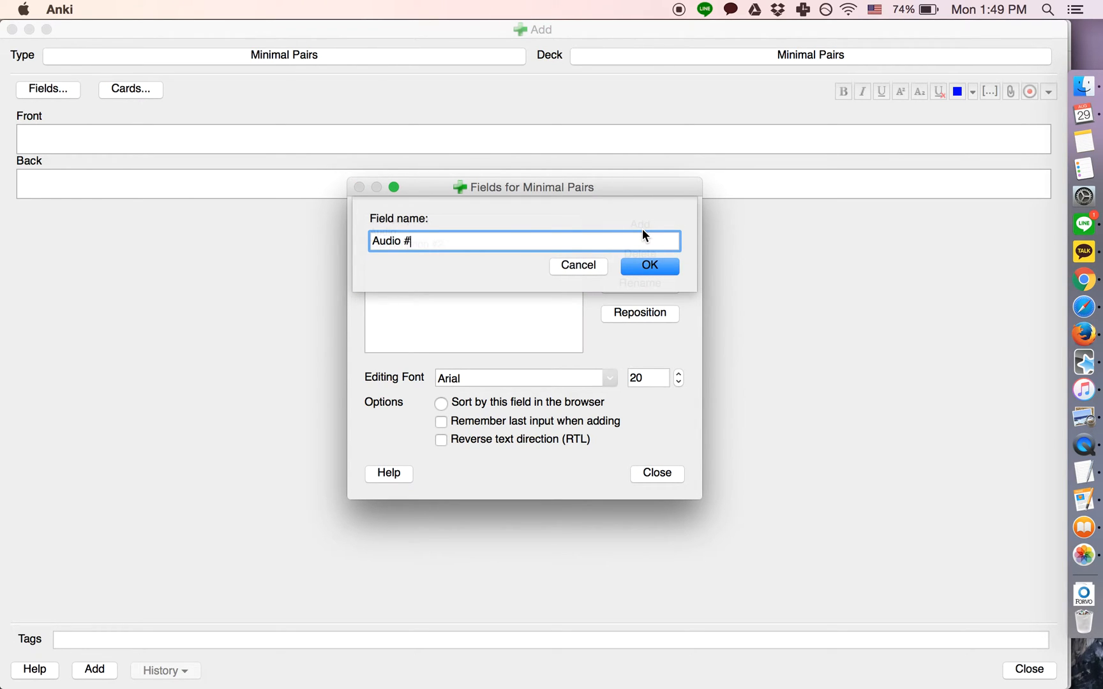
left_click(647, 266)
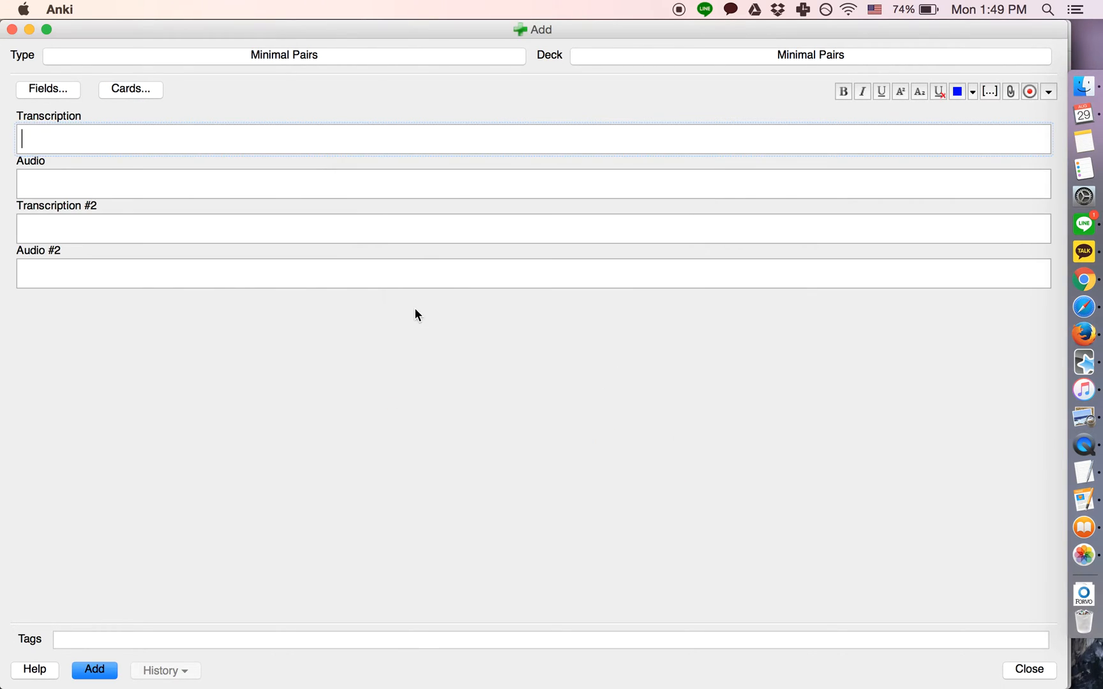
mouse_move(215, 315)
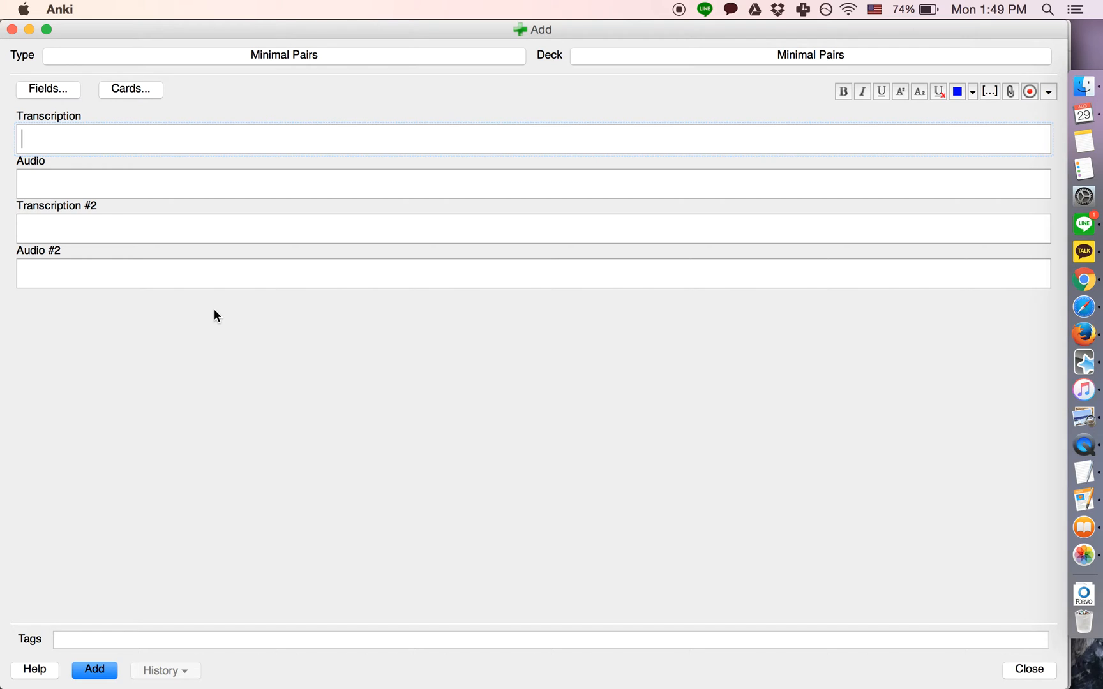
Step: Fill the note with おばさん, [audio], おばあさん and [audio 2]
type("おばさん")
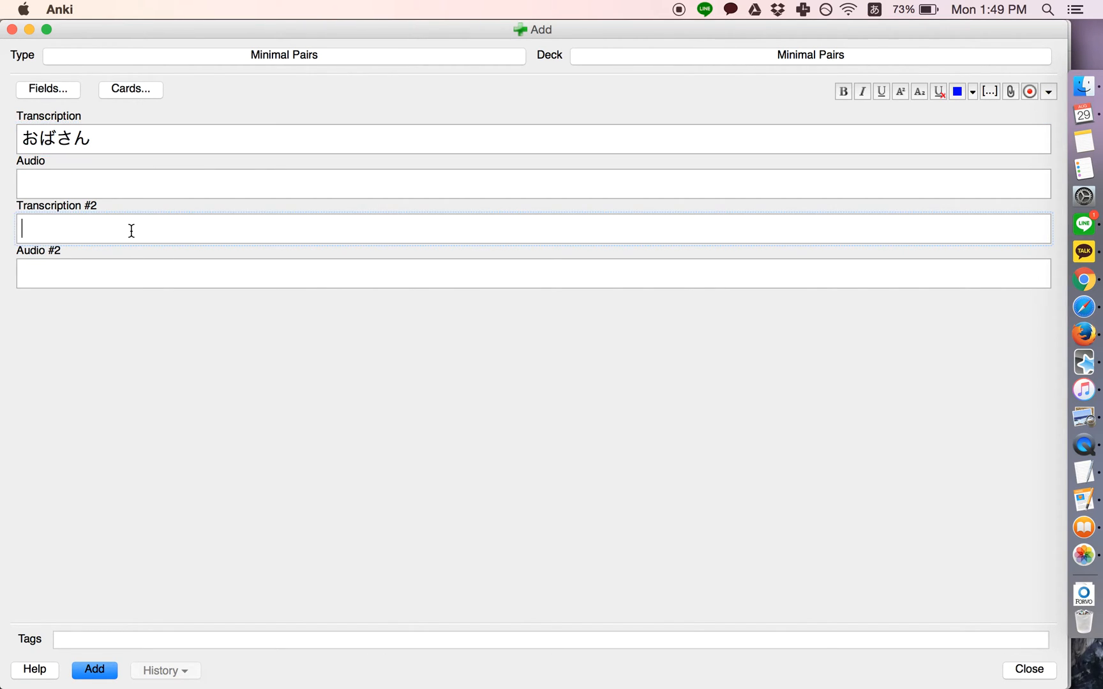
type("おばあさん")
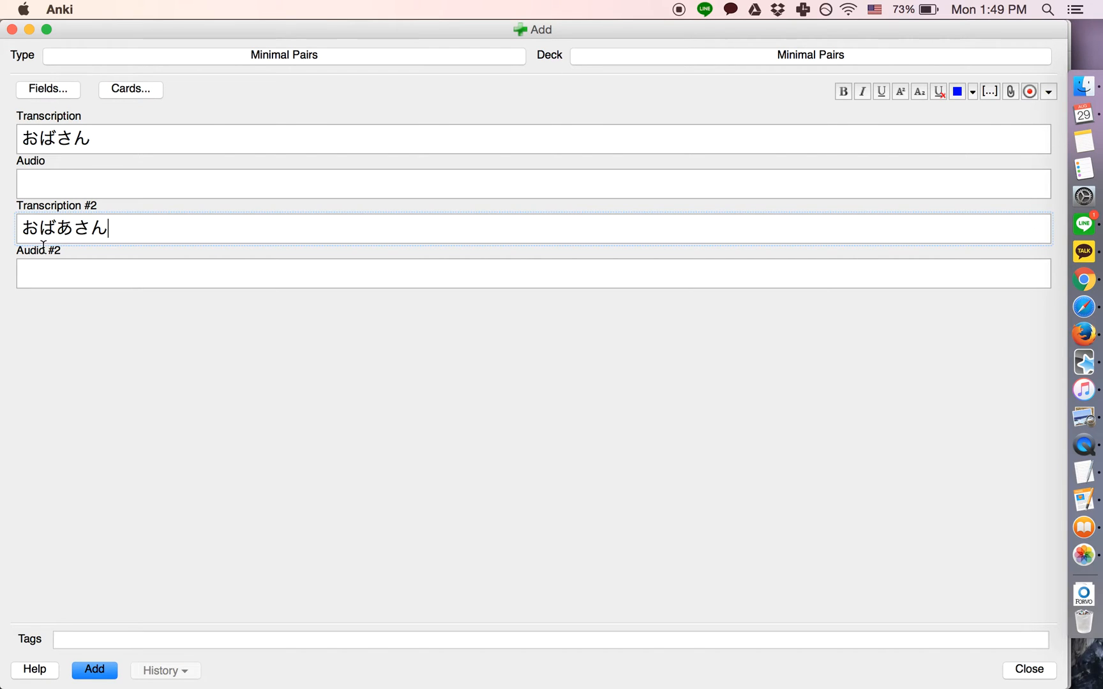
mouse_move(80, 195)
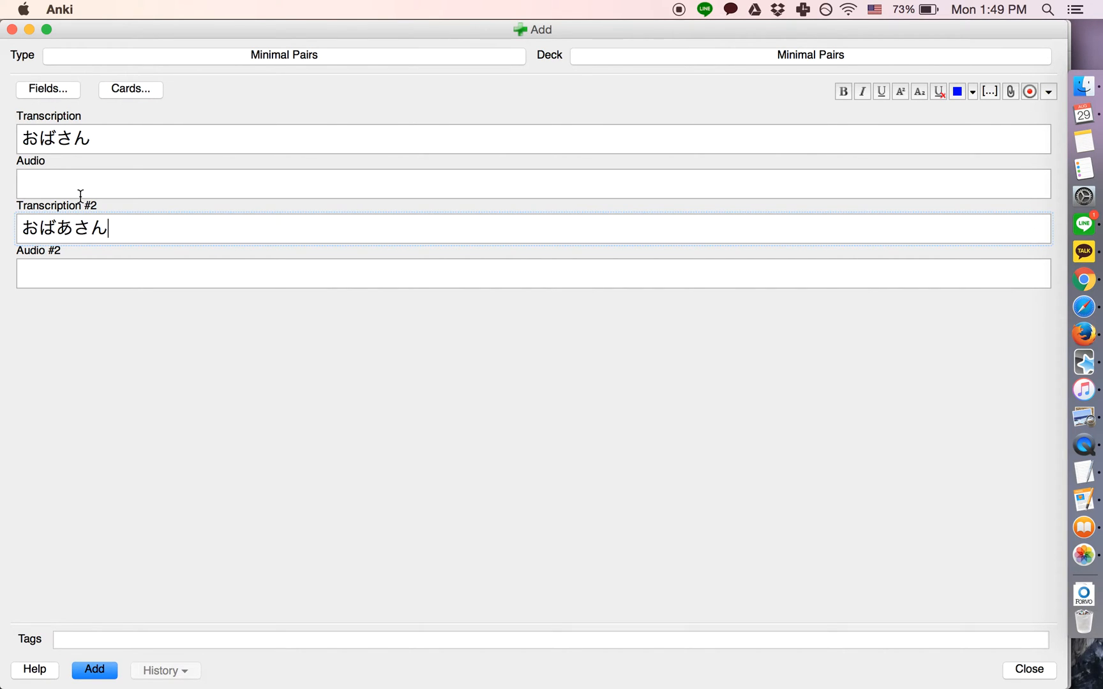
type("[audio]")
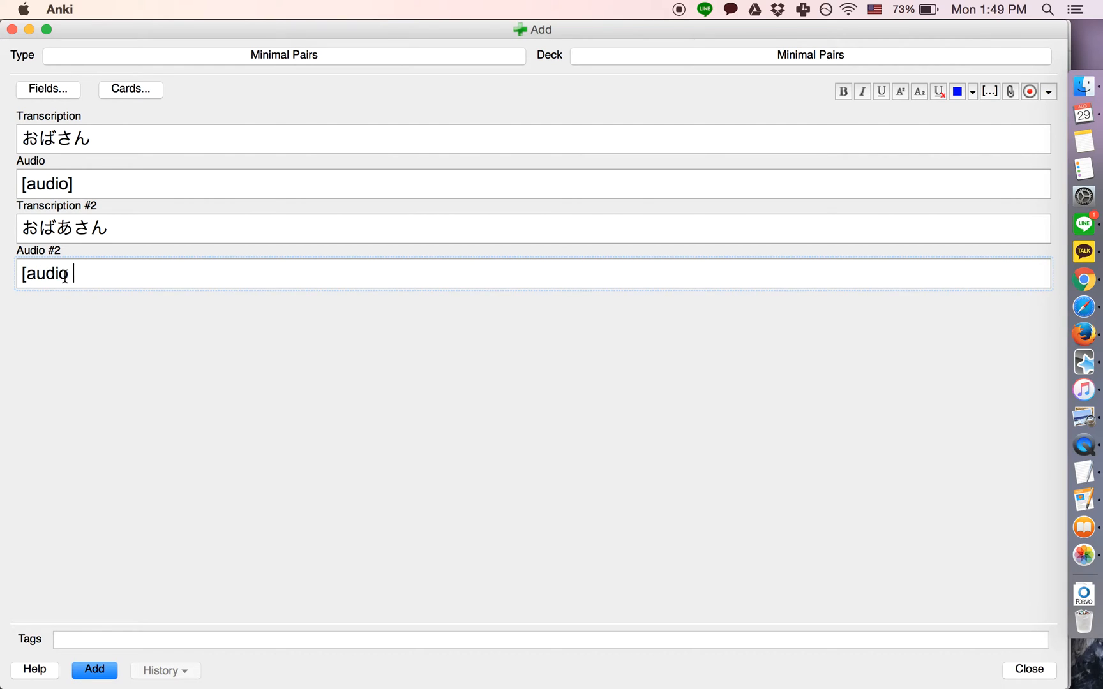
type("2]")
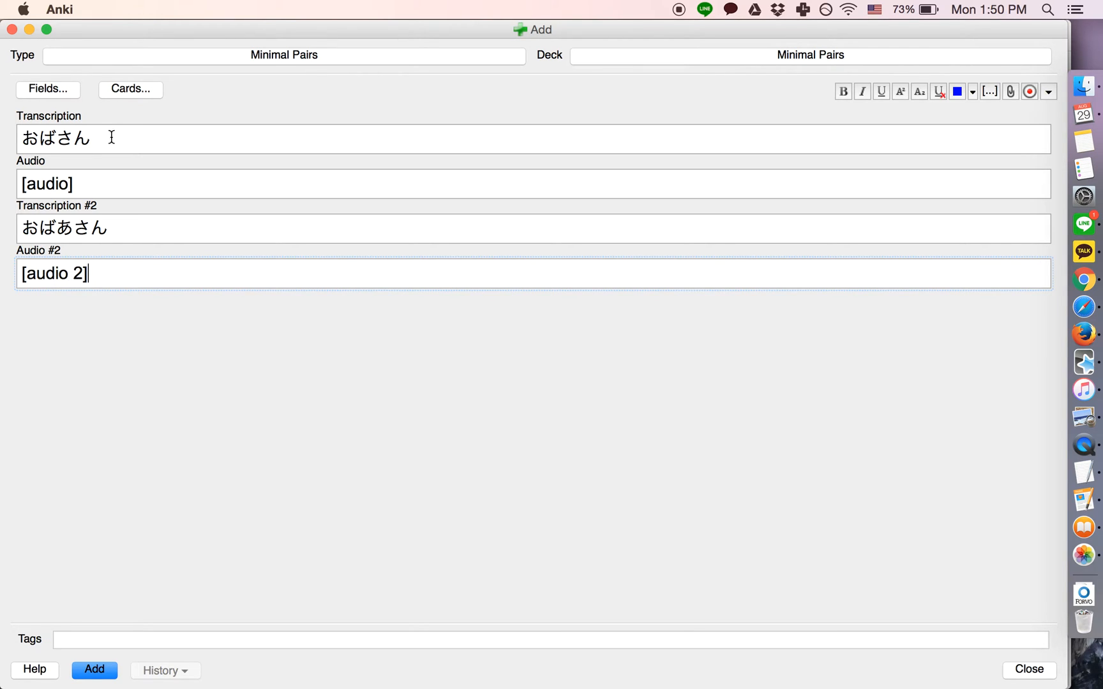
Step: Add a second card type (Card 2) to the Minimal Pairs note type
left_click(130, 89)
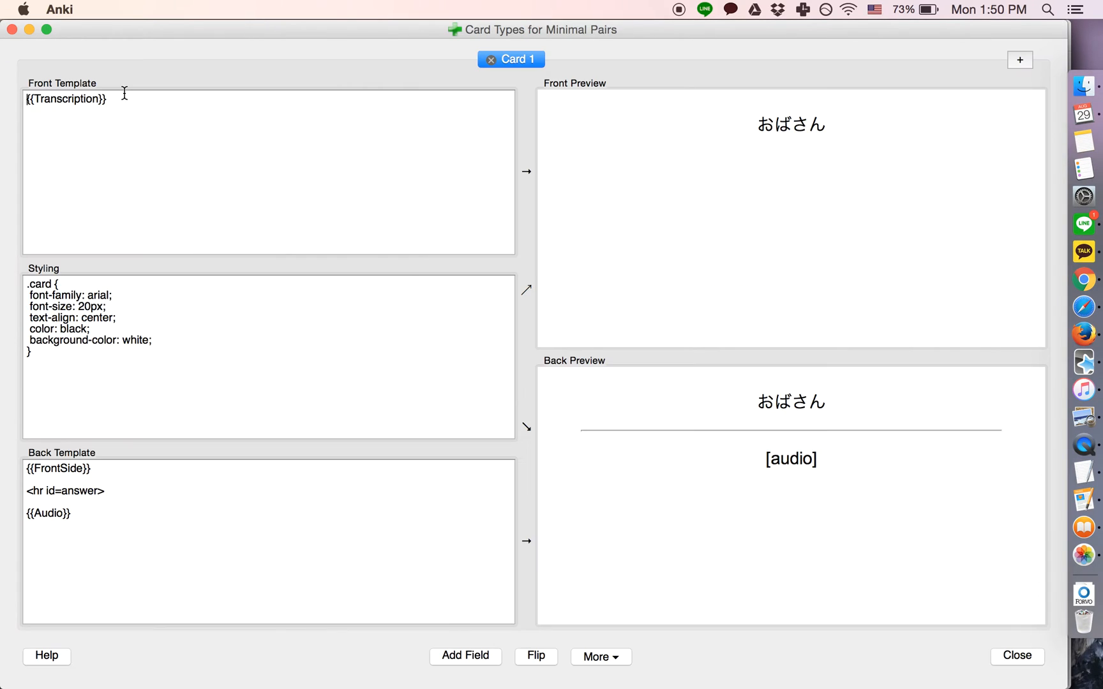
left_click(1020, 60)
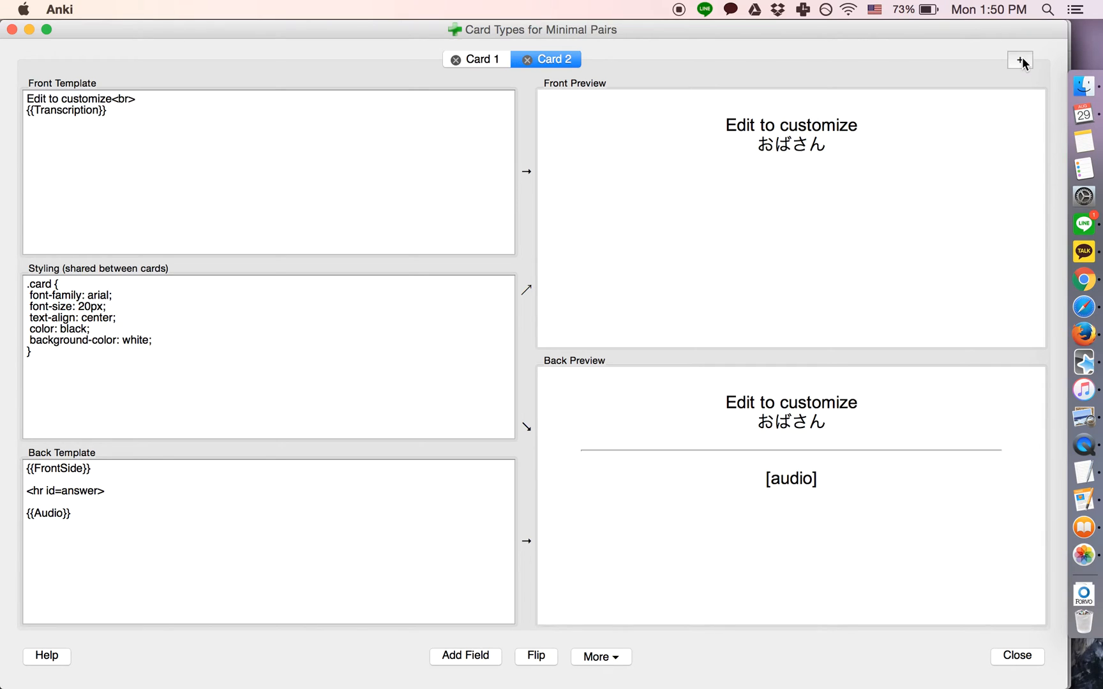
left_click(477, 60)
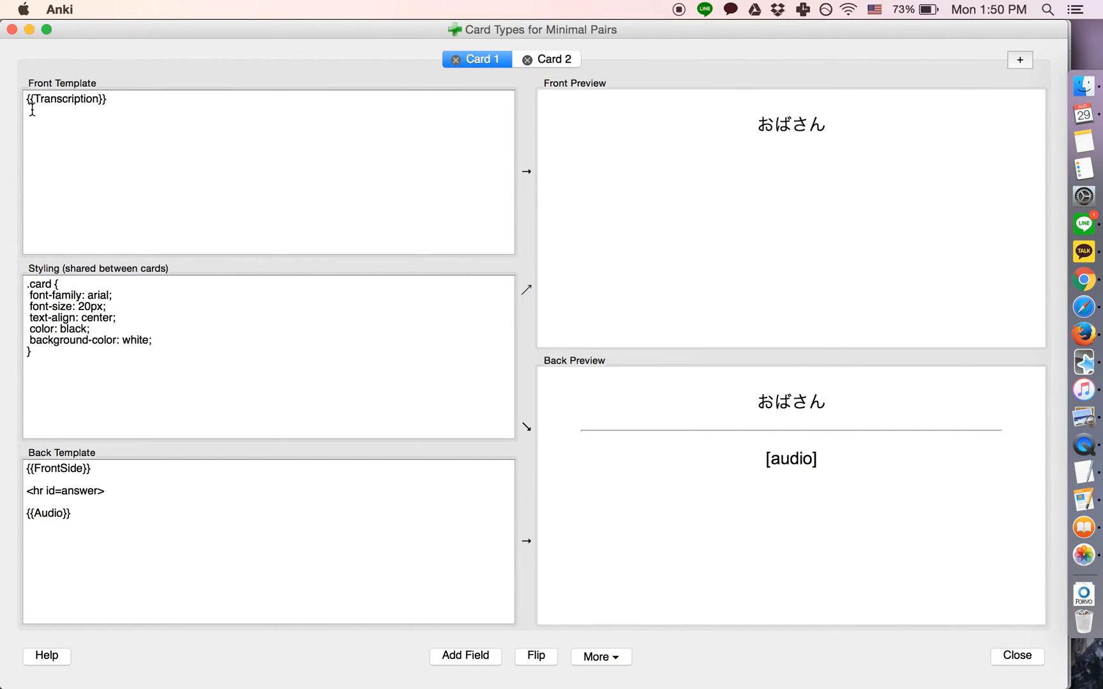
Step: Set Card 1's front to 'Do you {{Transcription}} or {{Transcription #2}}? {{Audio}}', back {{Transcription}}
type("Do you")
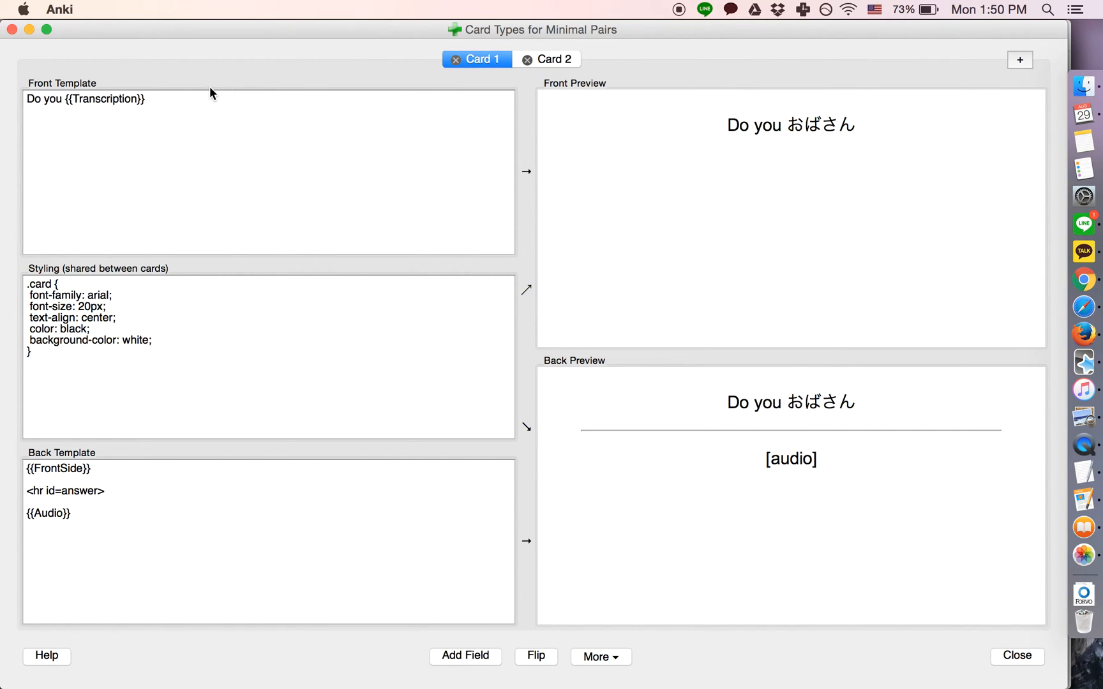
type("or PP")
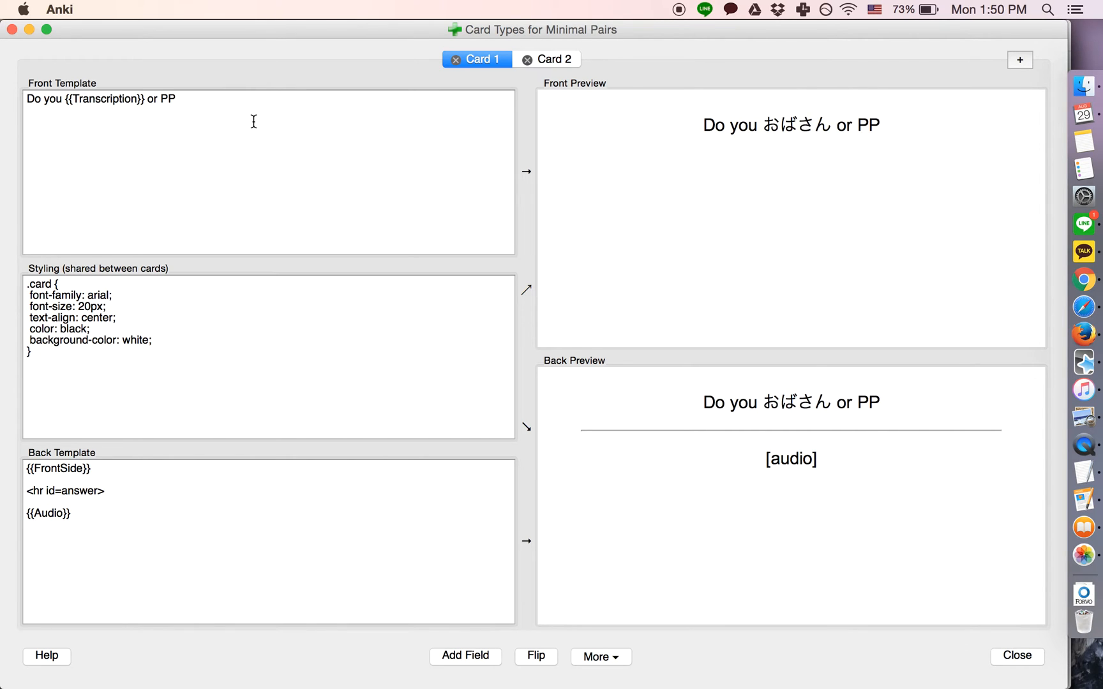
type("{{Transscription")
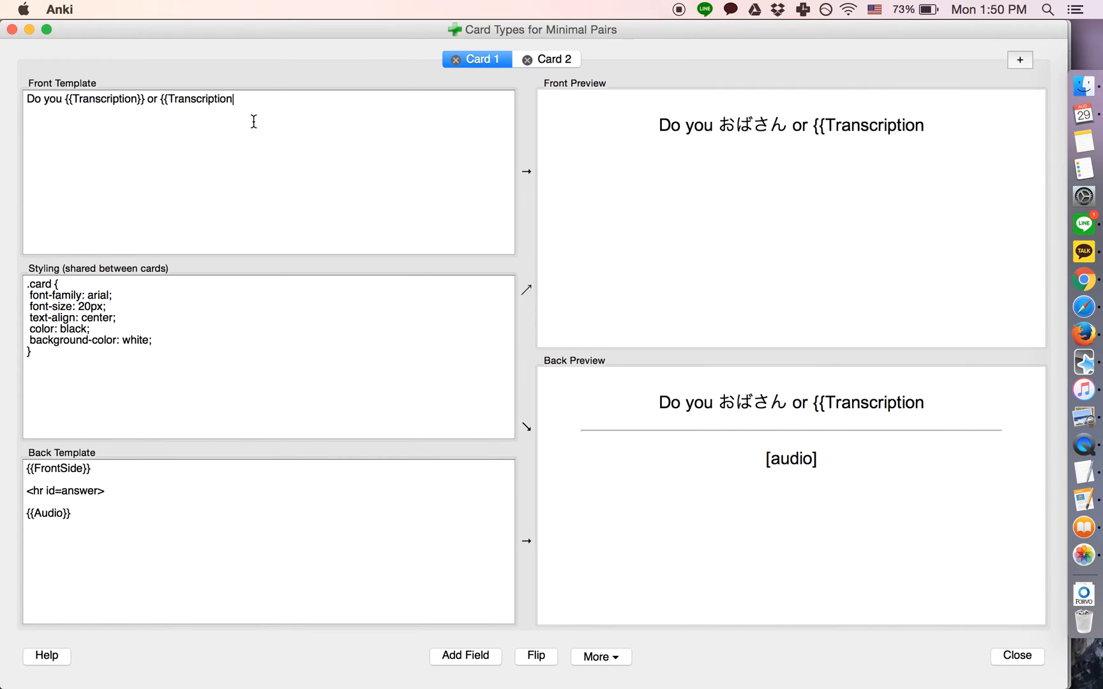
type("#2}}")
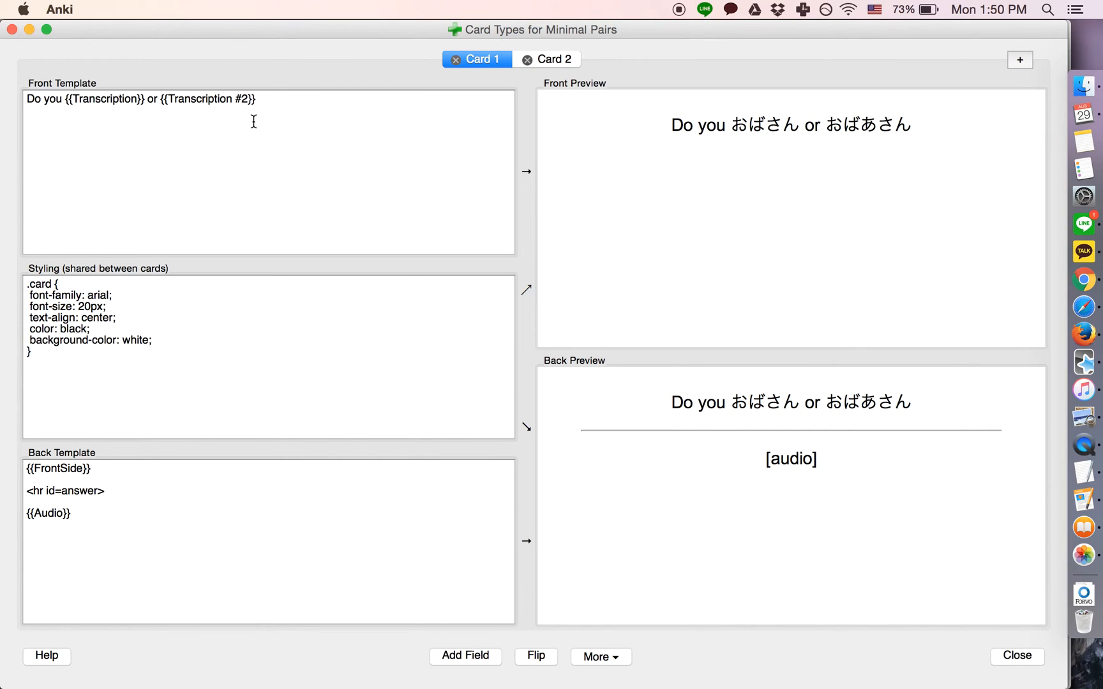
type("?")
type("Transcription")
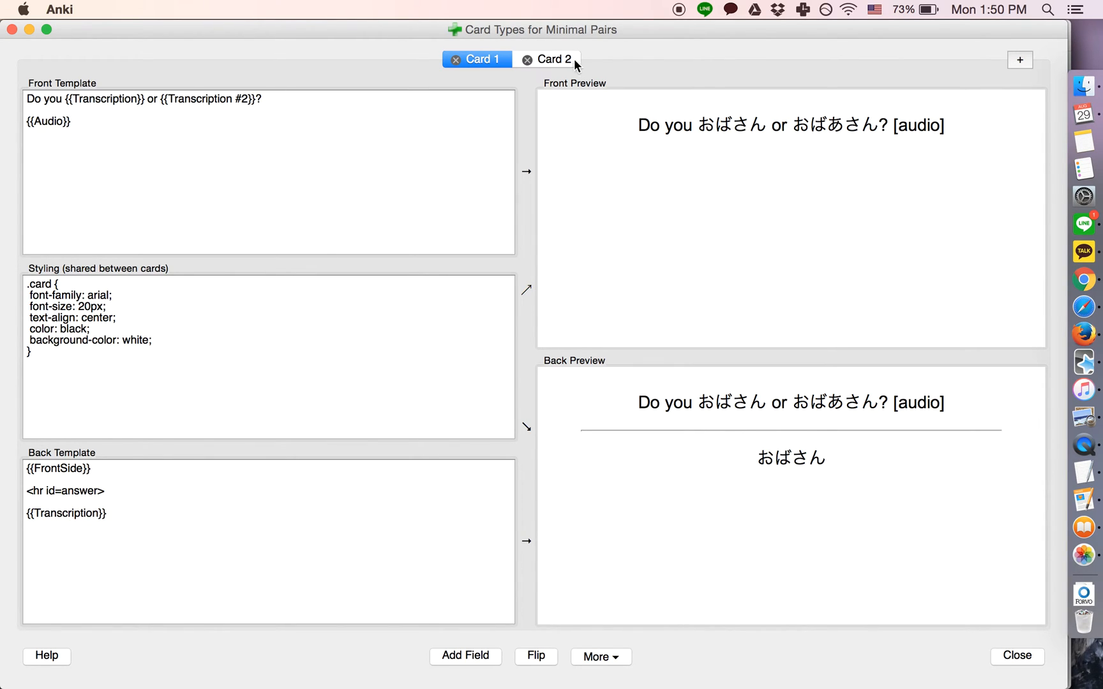
Step: Copy Card 1's front into Card 2, using {{Audio #2}} and back {{Transcription #2}}
triple_click(143, 99)
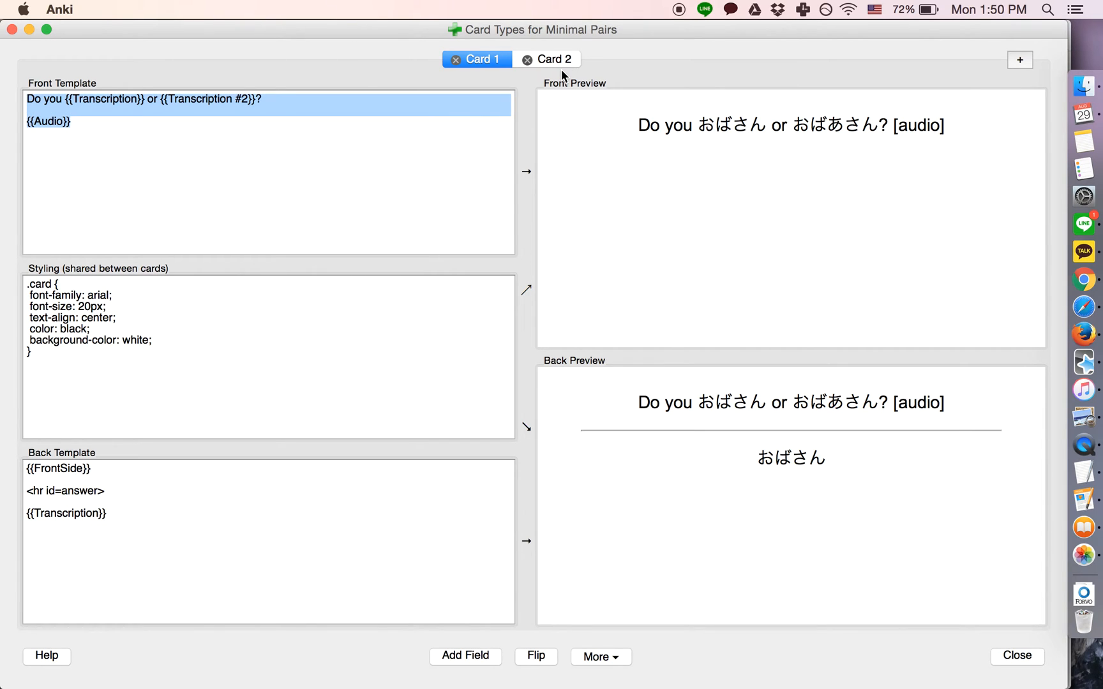
left_click(553, 59)
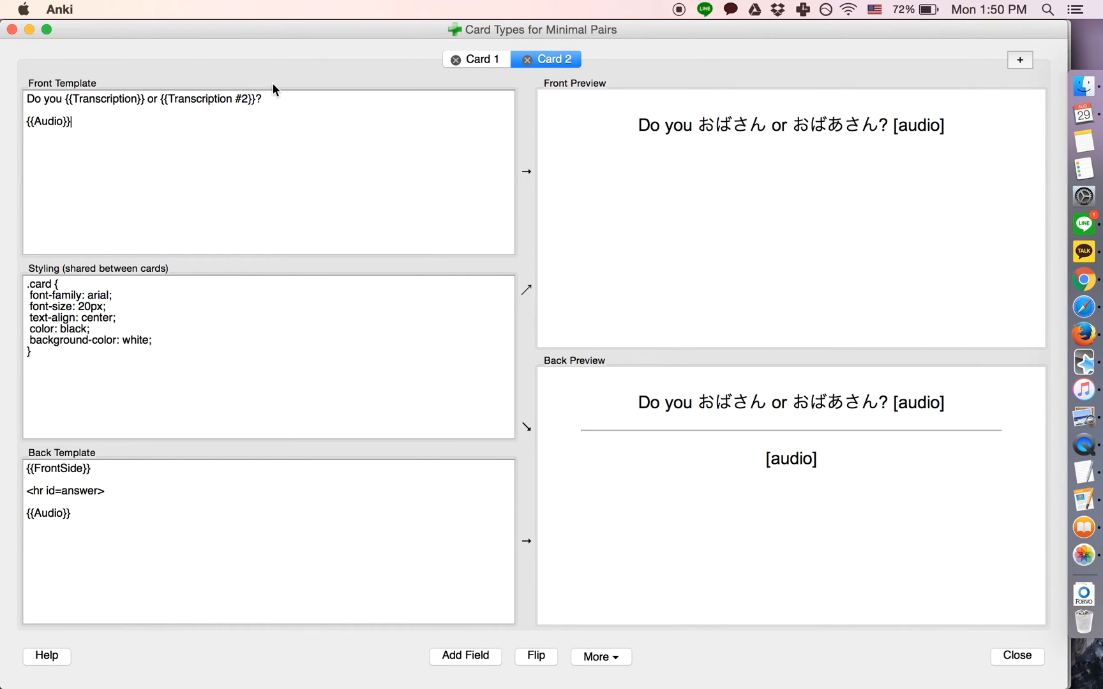
type("#2")
left_click(269, 541)
type("Transcription #2")
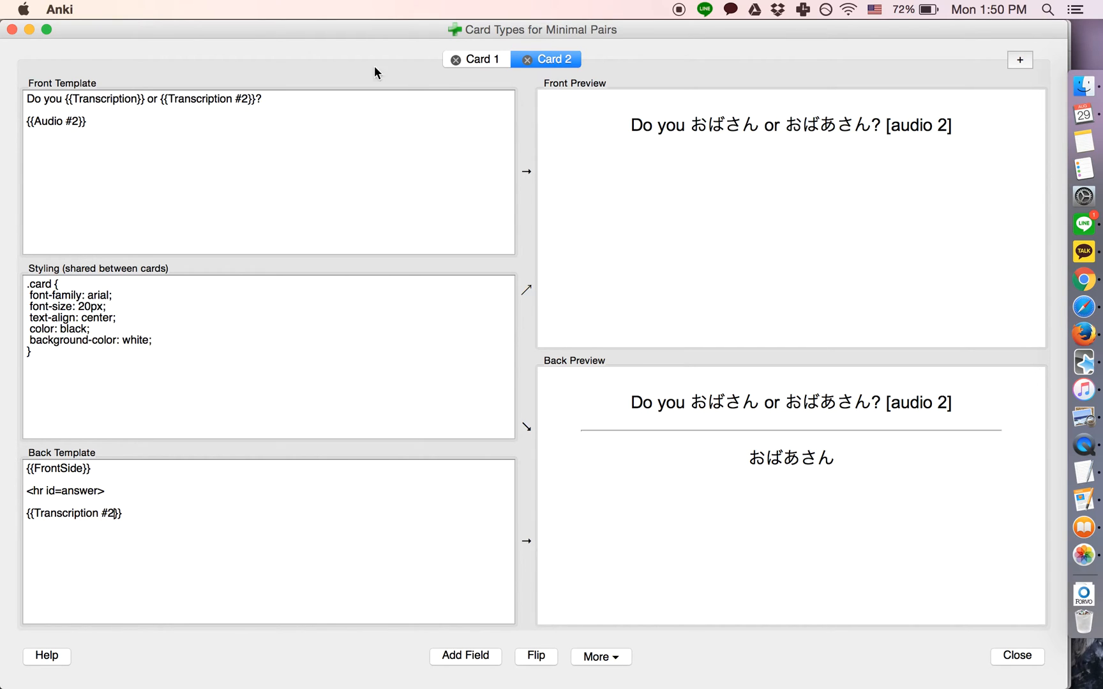
left_click(481, 59)
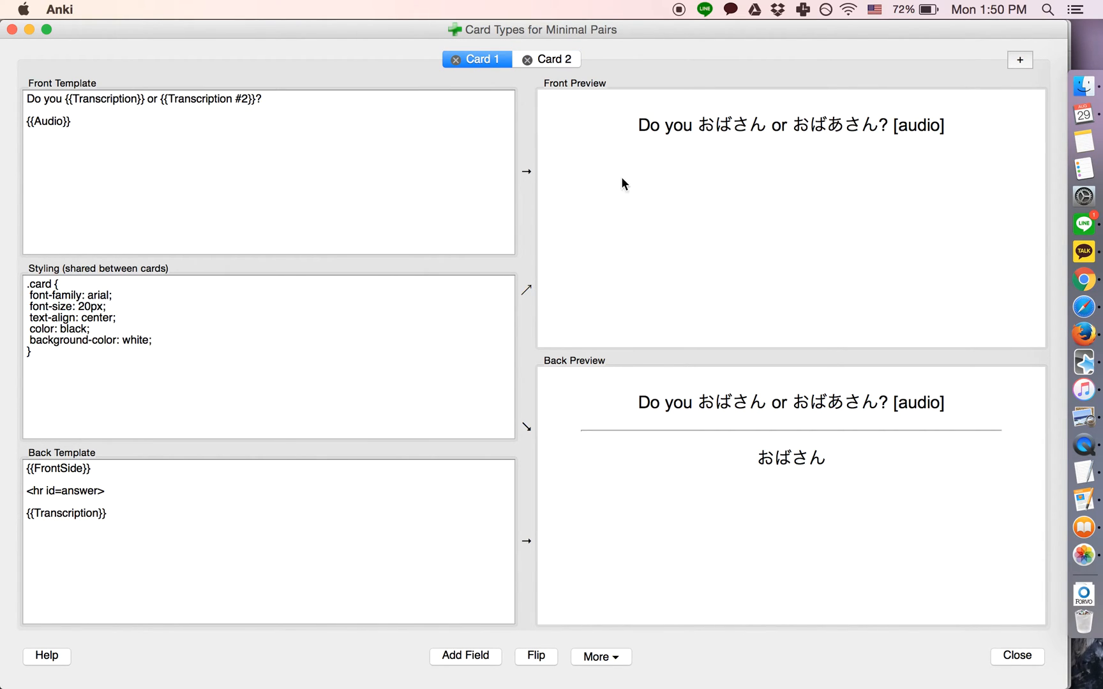
mouse_move(649, 140)
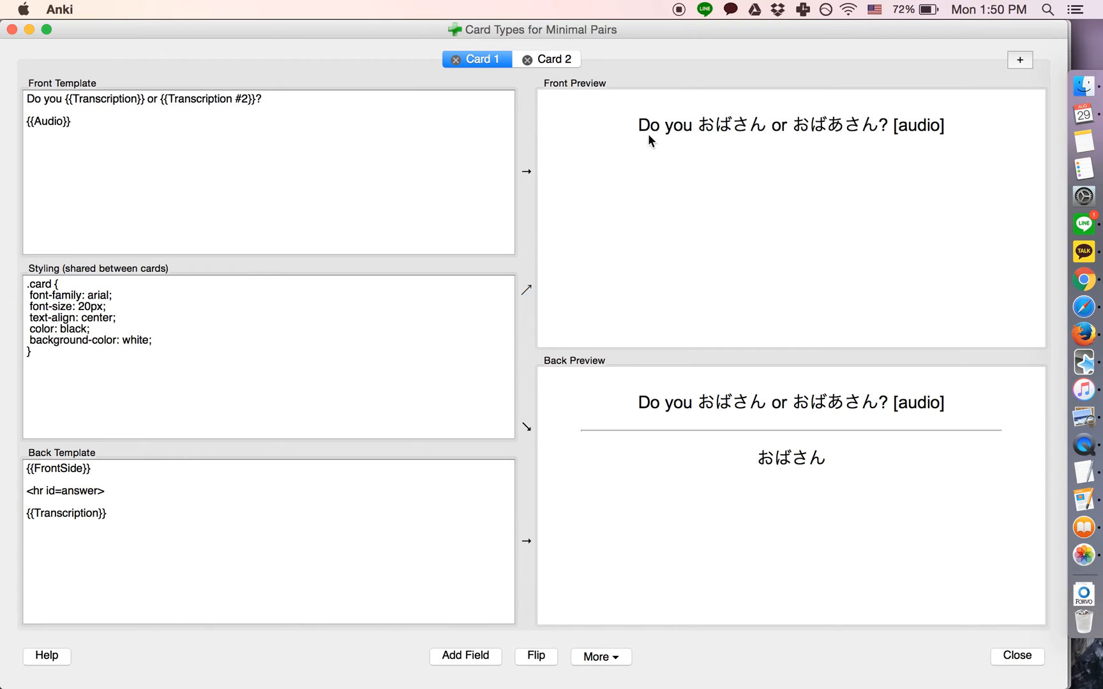
mouse_move(128, 117)
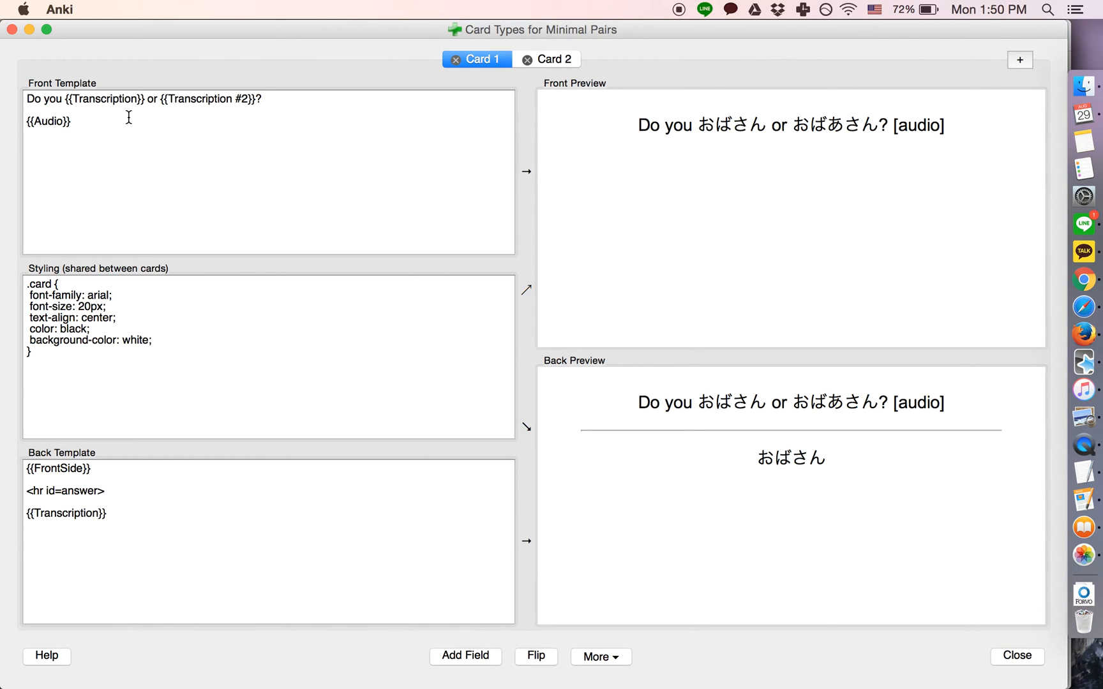
mouse_move(69, 101)
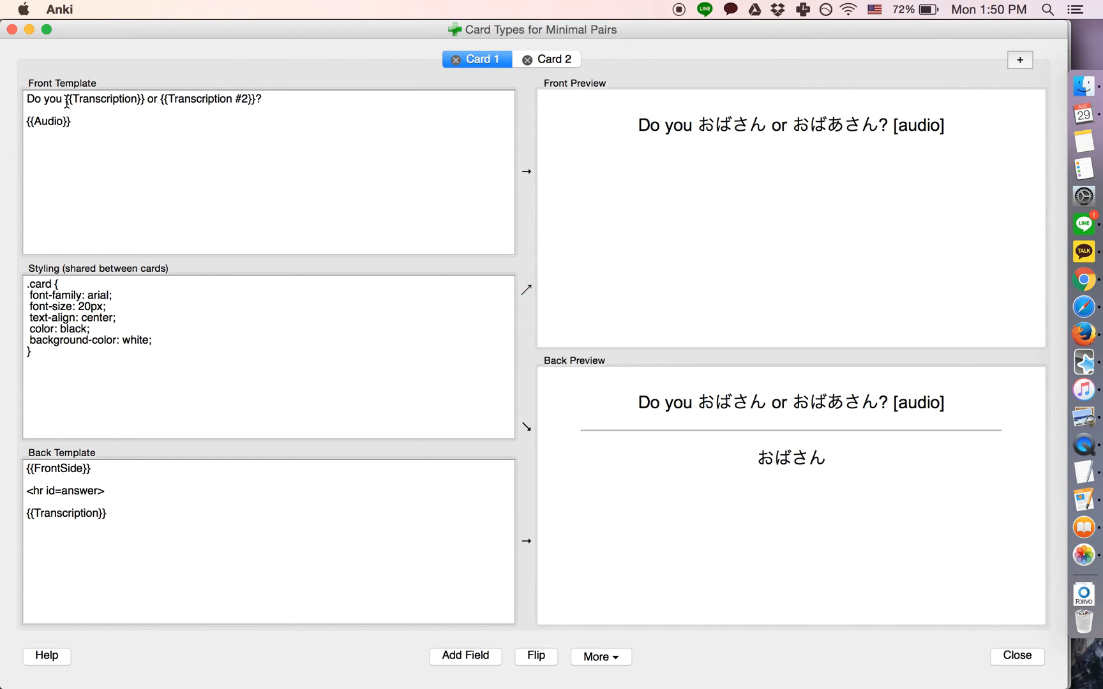
Step: Insert 'hear' after 'Do you' in both card types' front templates
left_click(547, 59)
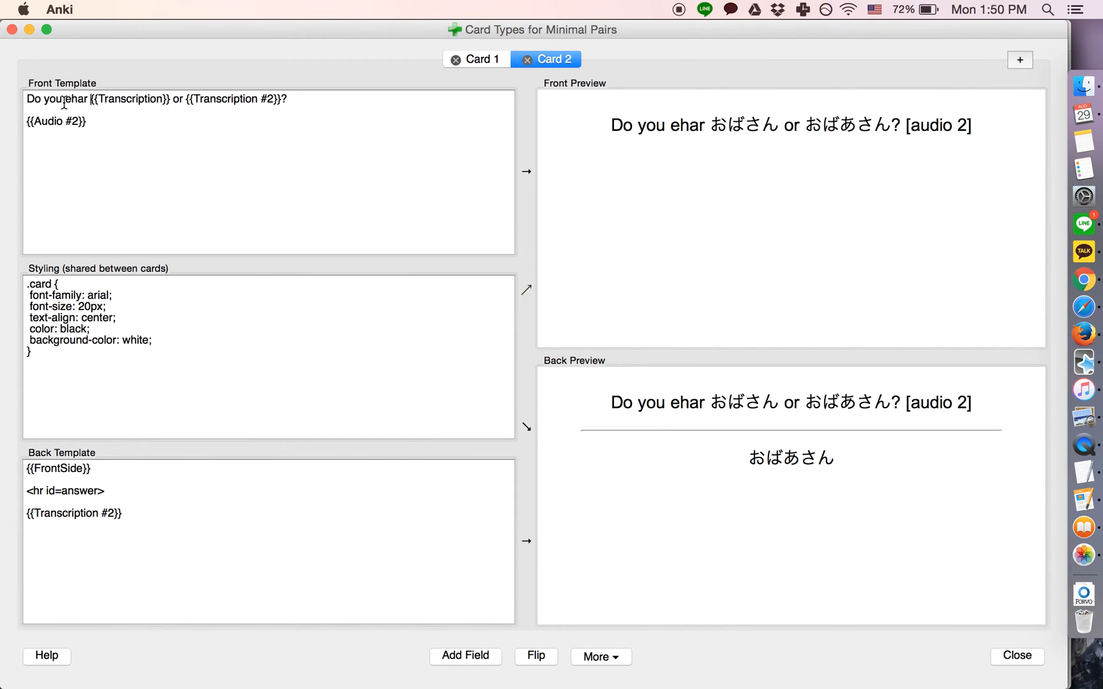
key("Backspace")
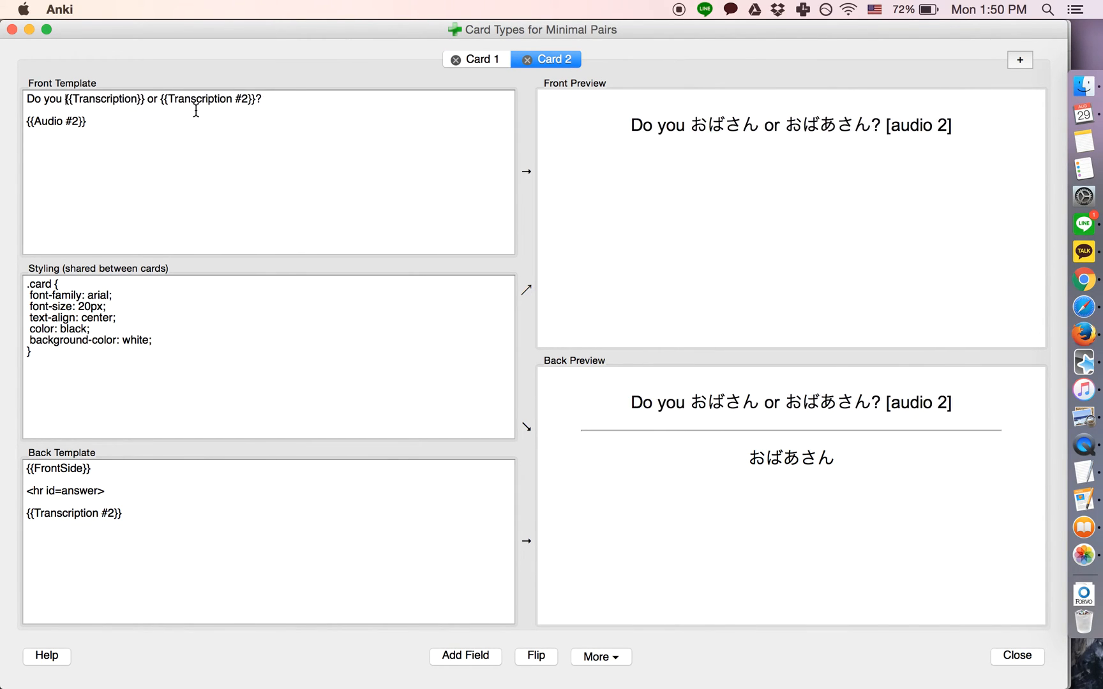
left_click(476, 59)
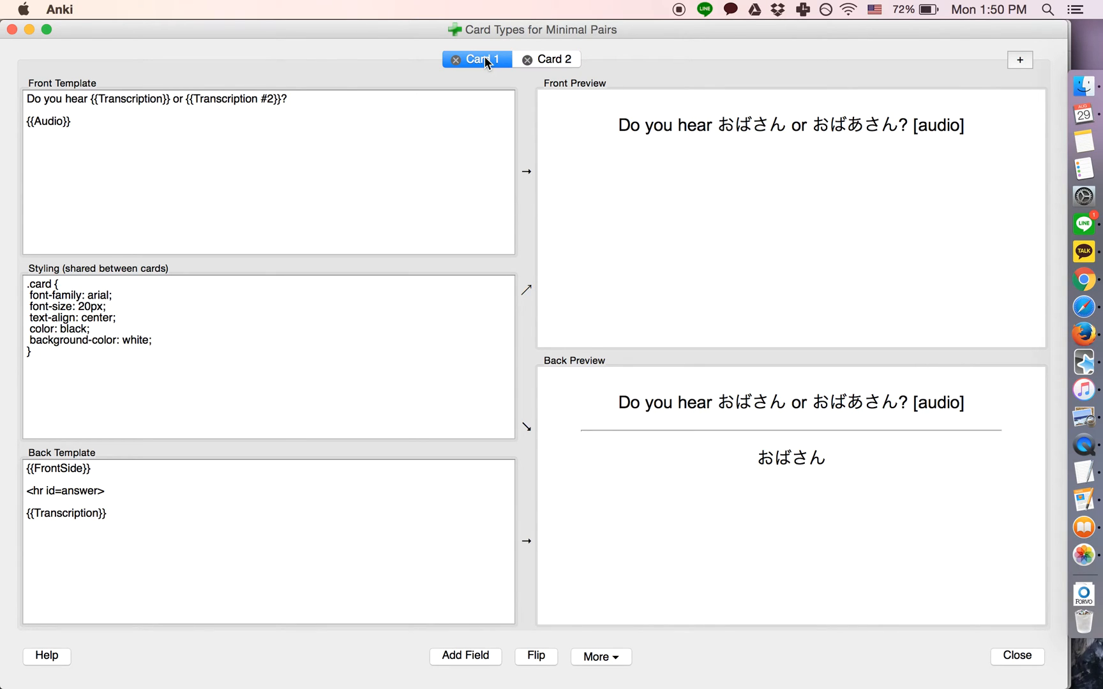
mouse_move(647, 144)
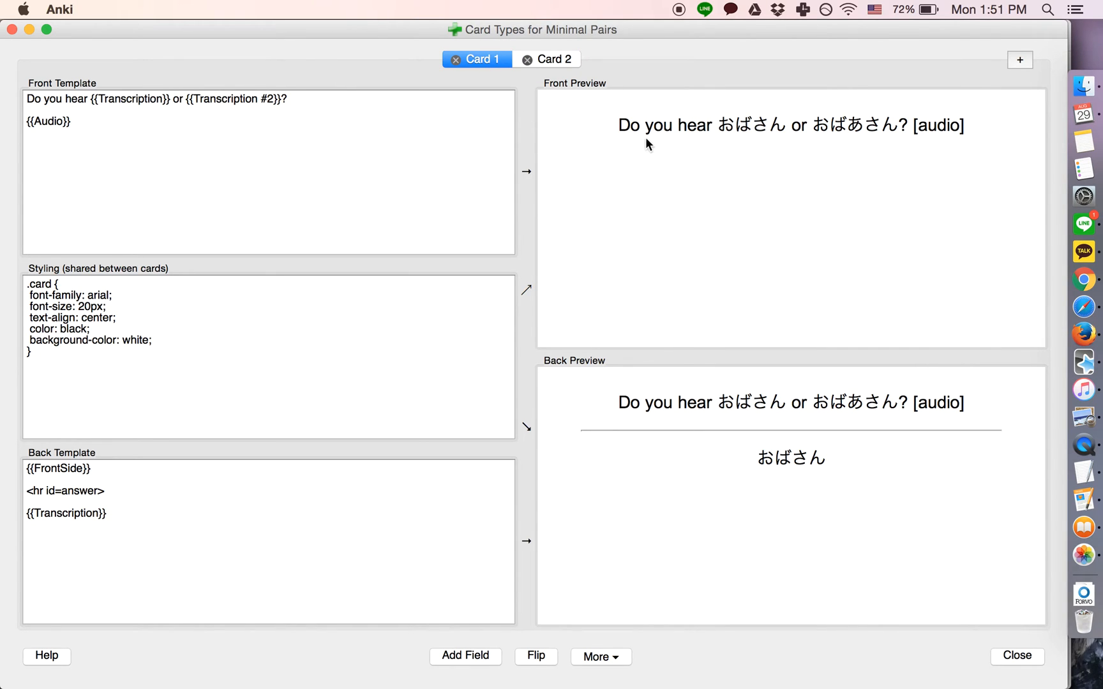
mouse_move(791, 144)
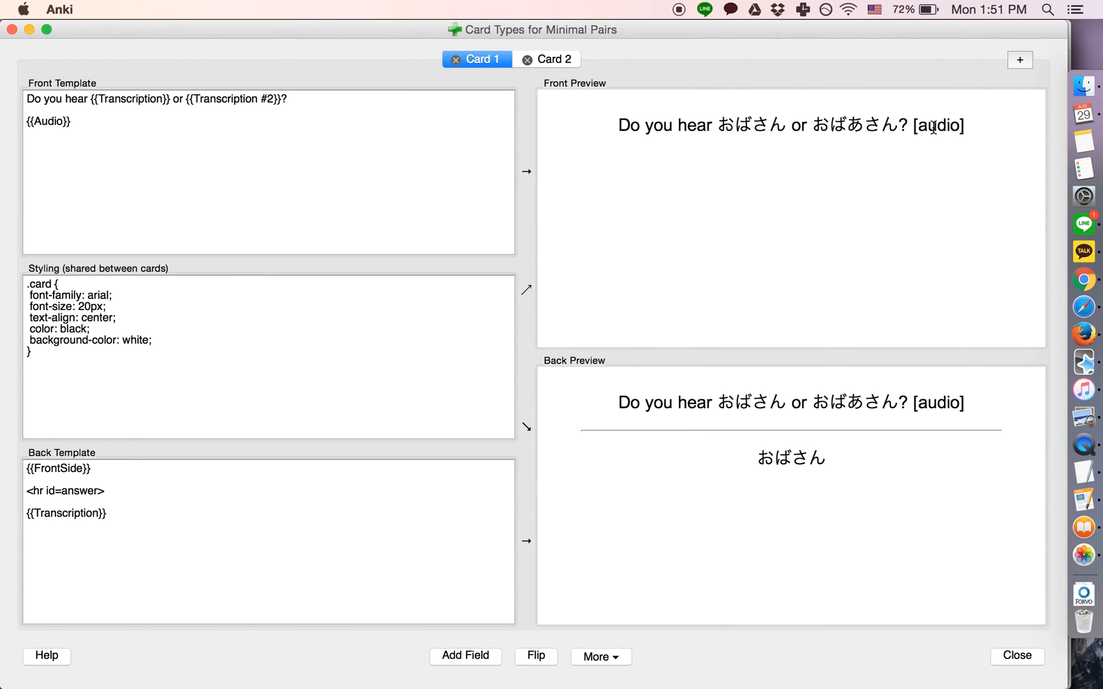
mouse_move(756, 152)
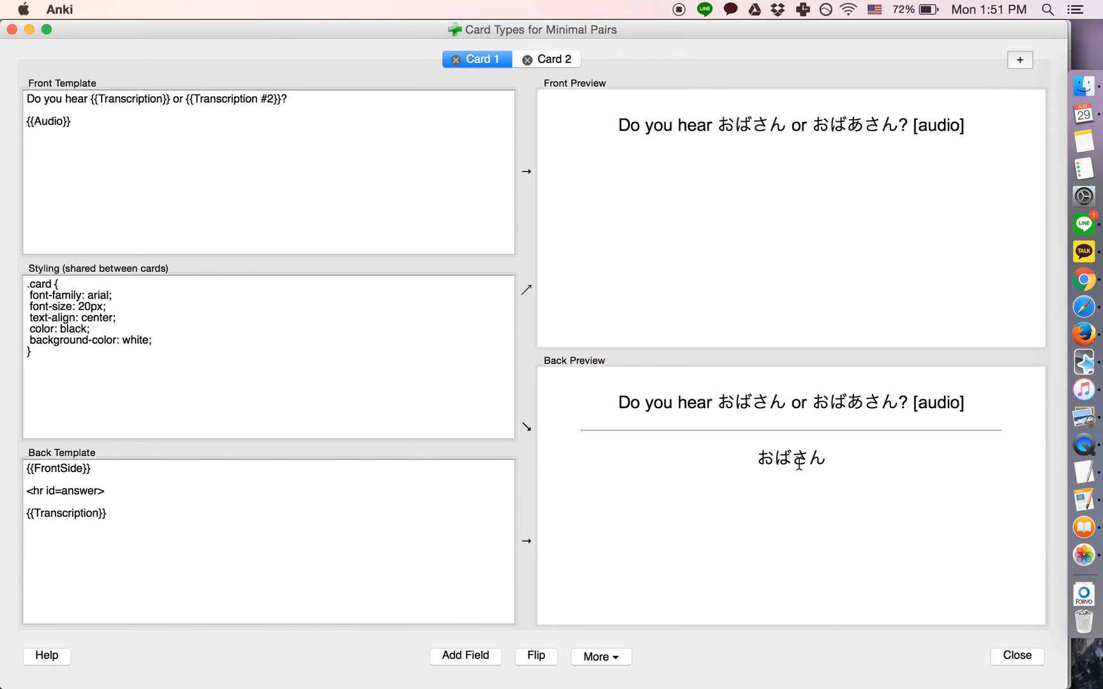
left_click(548, 59)
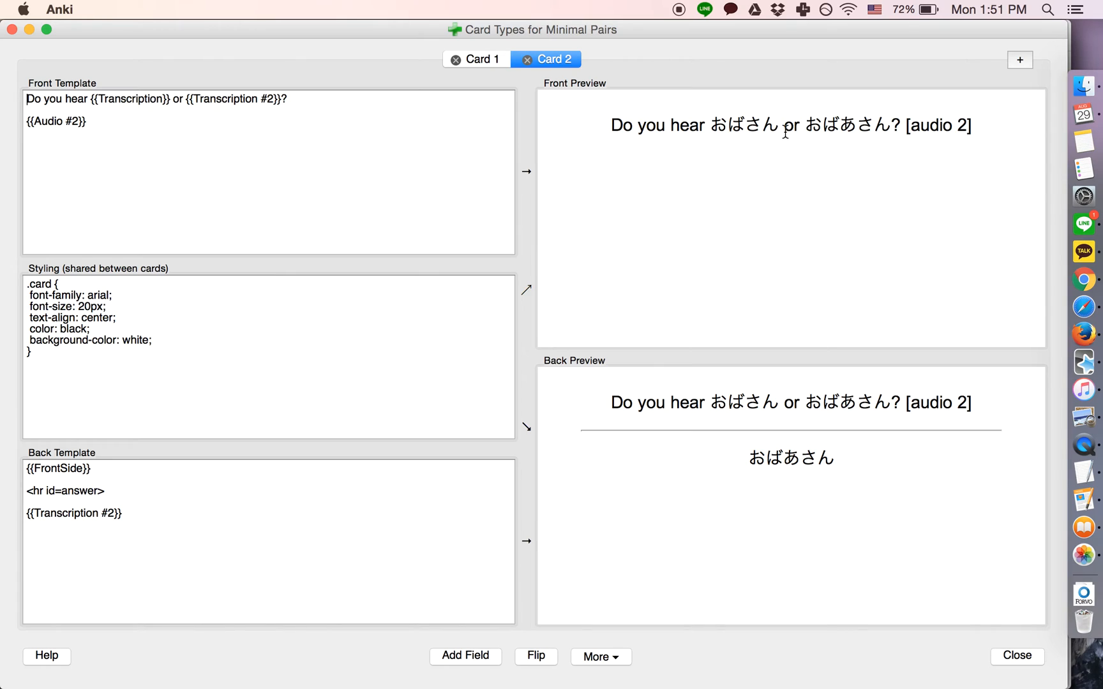
mouse_move(888, 142)
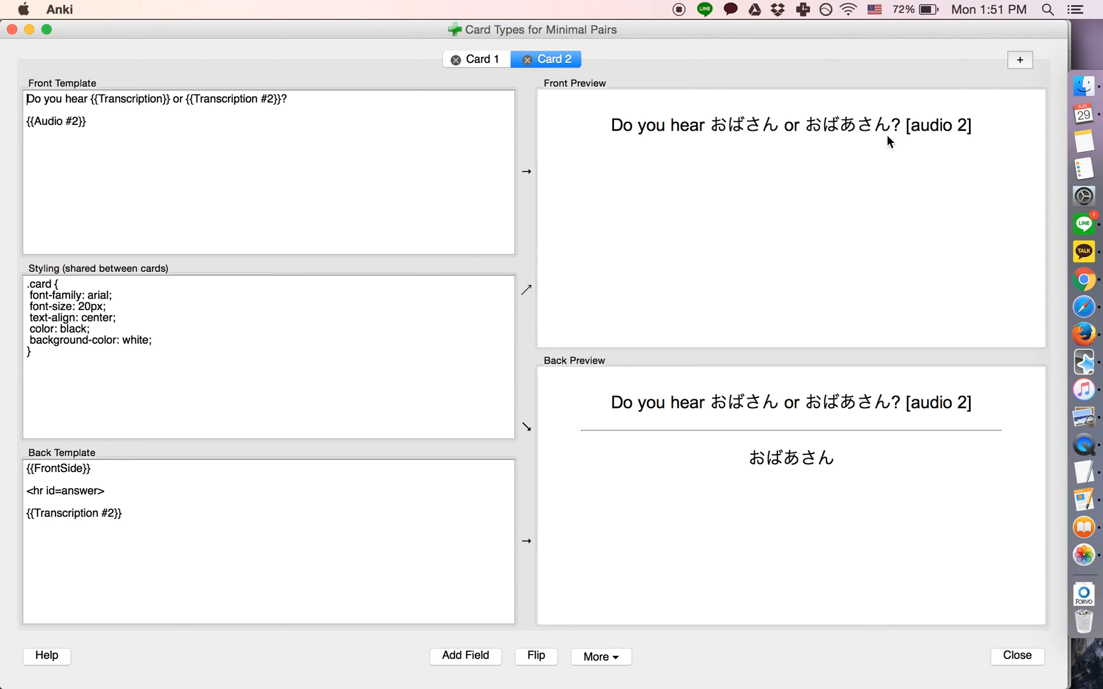
mouse_move(822, 143)
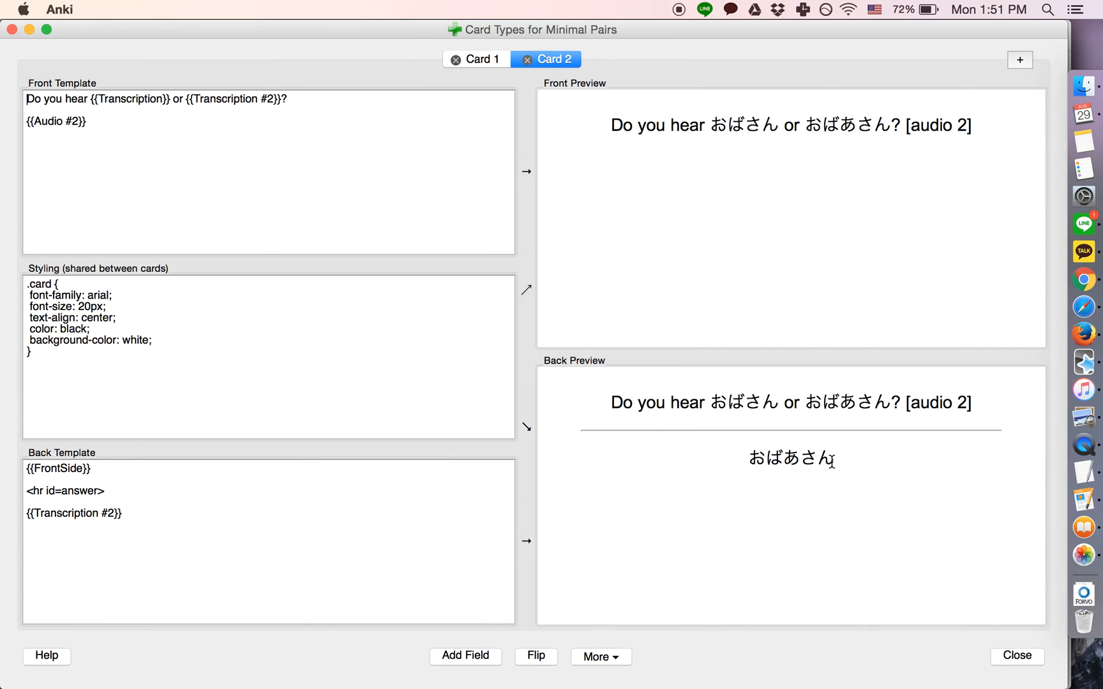
mouse_move(12, 30)
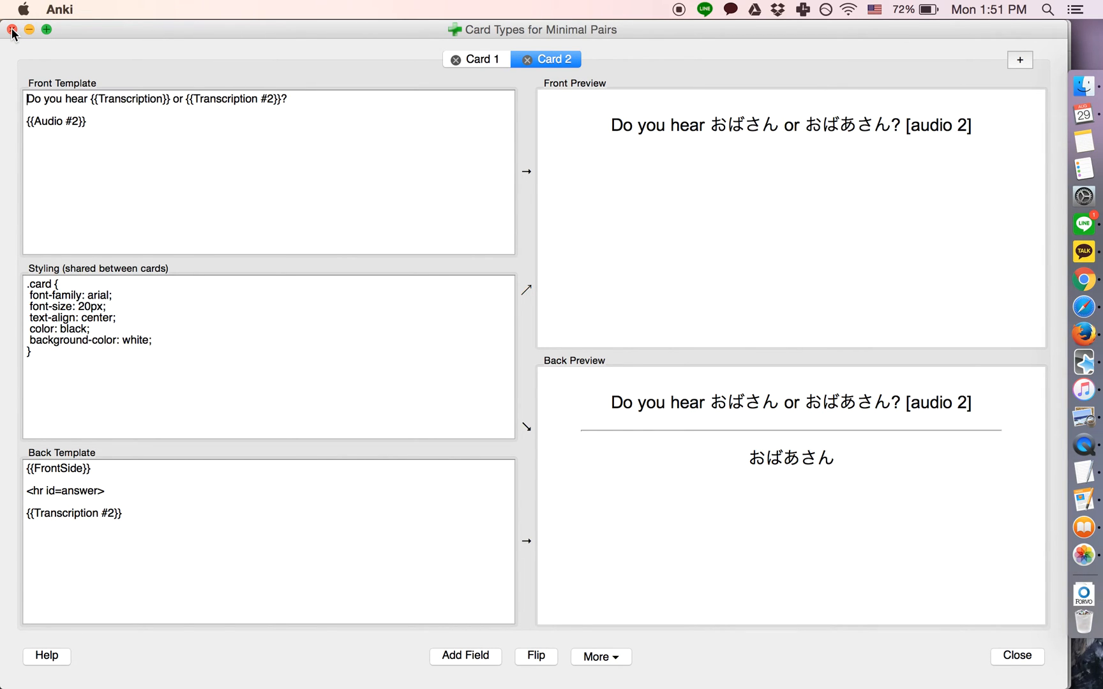
Step: Add the おばさん/おばあさん note and close the Add window
left_click(1015, 655)
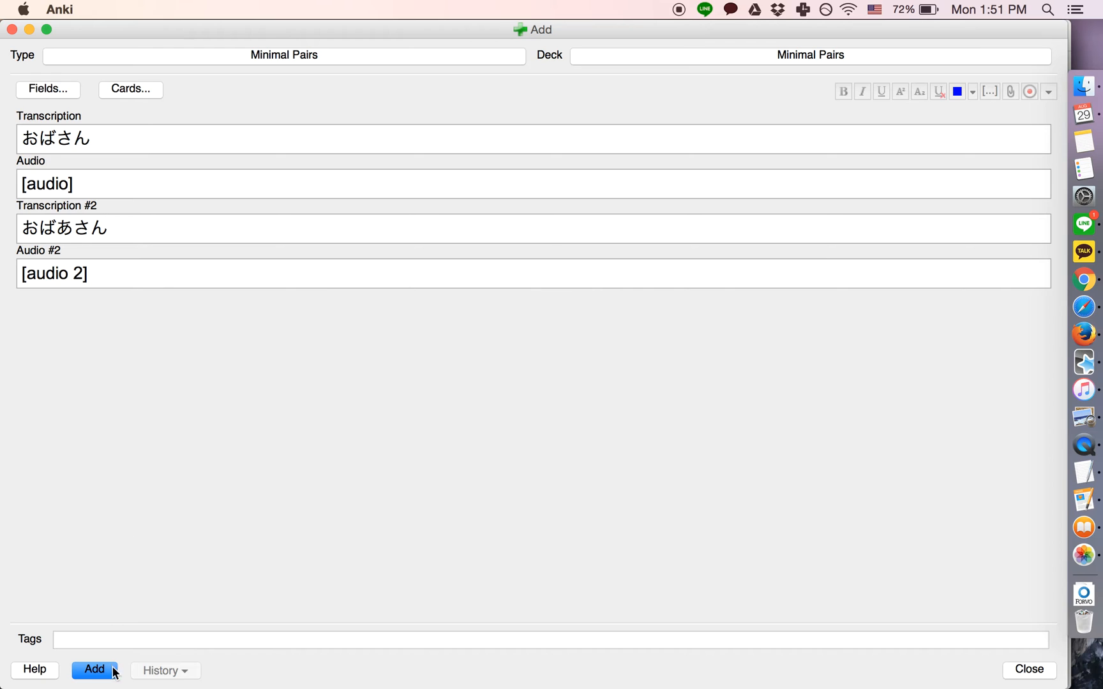
left_click(94, 669)
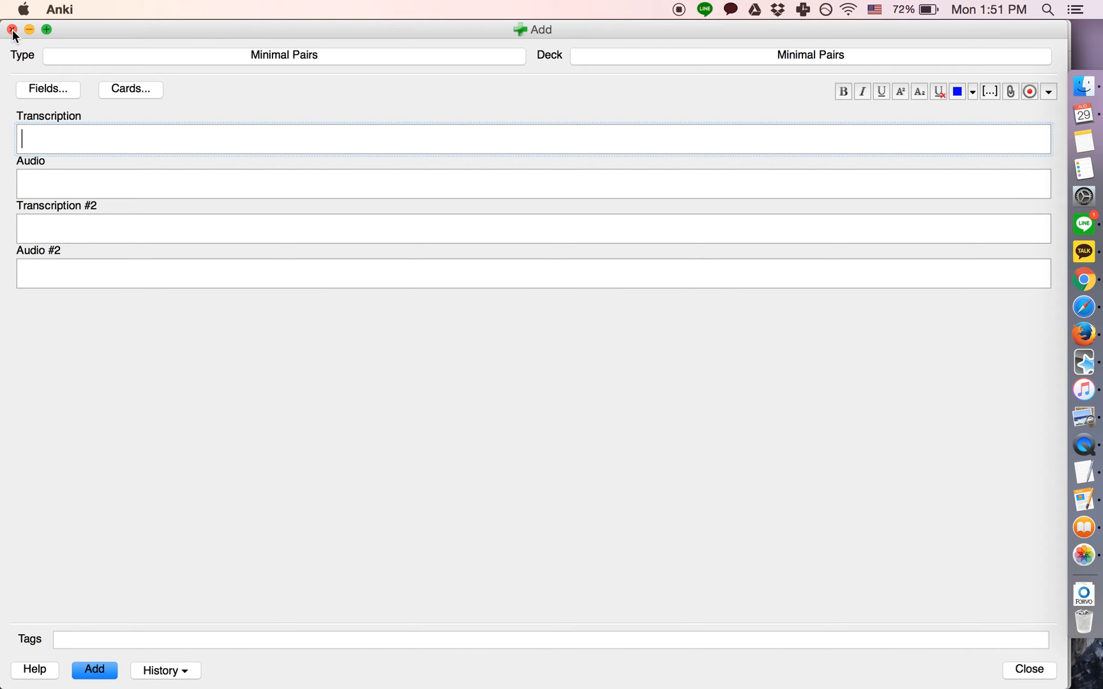
left_click(12, 29)
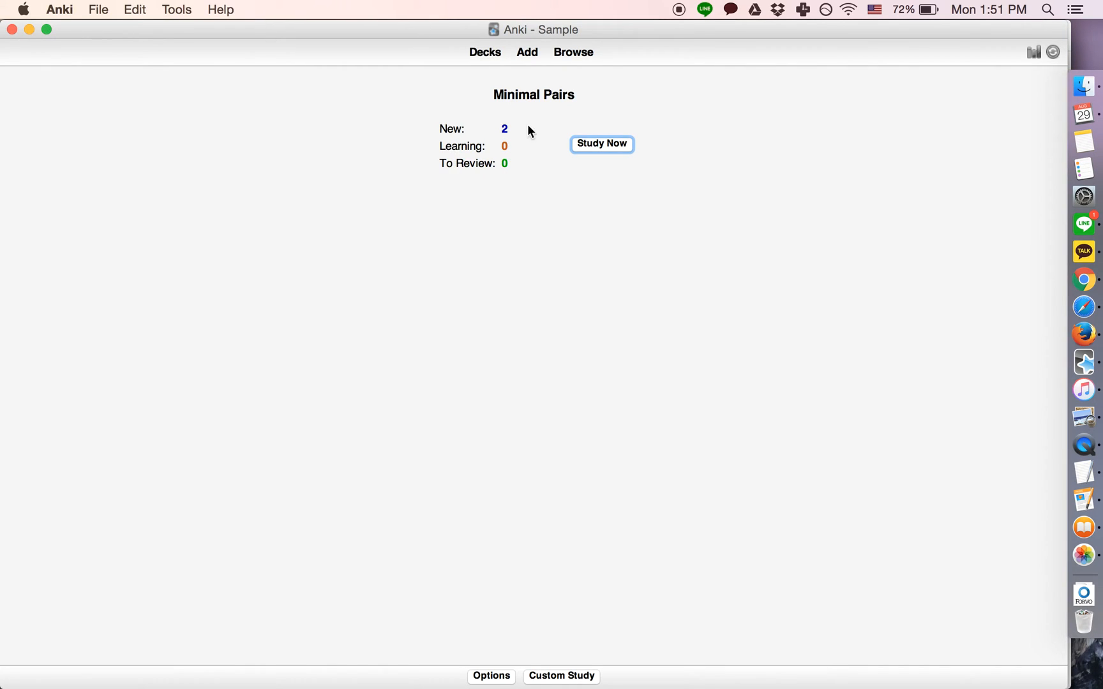
mouse_move(475, 129)
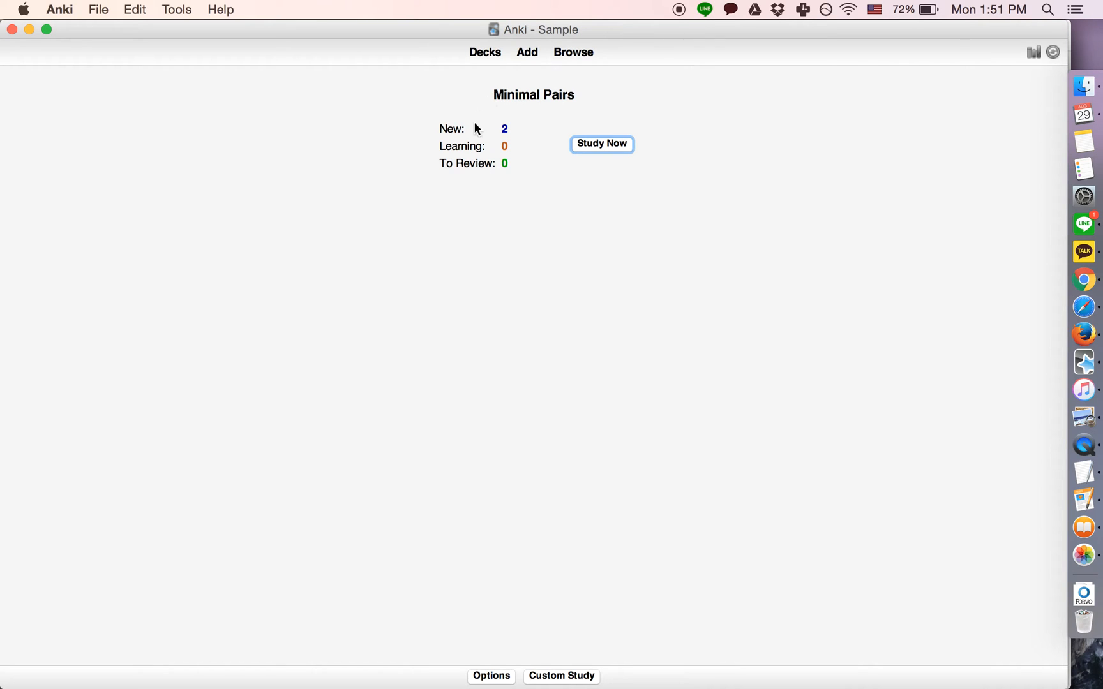
Step: Study the first おばさん card, rate it Easy, and unbury its sibling card
left_click(601, 144)
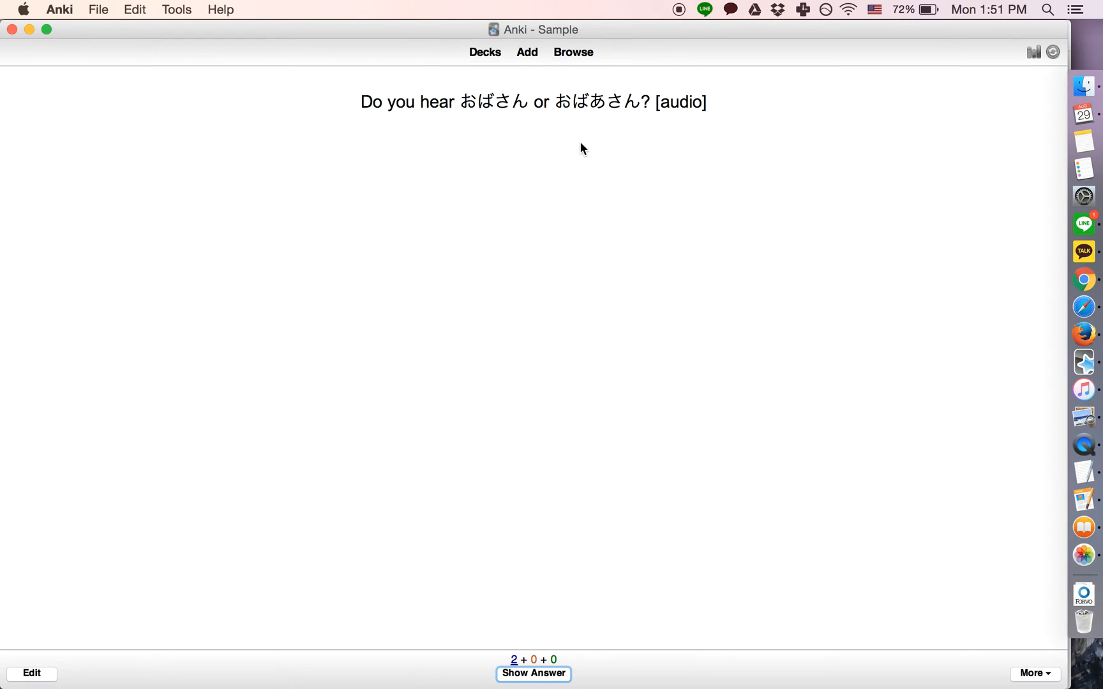
mouse_move(528, 644)
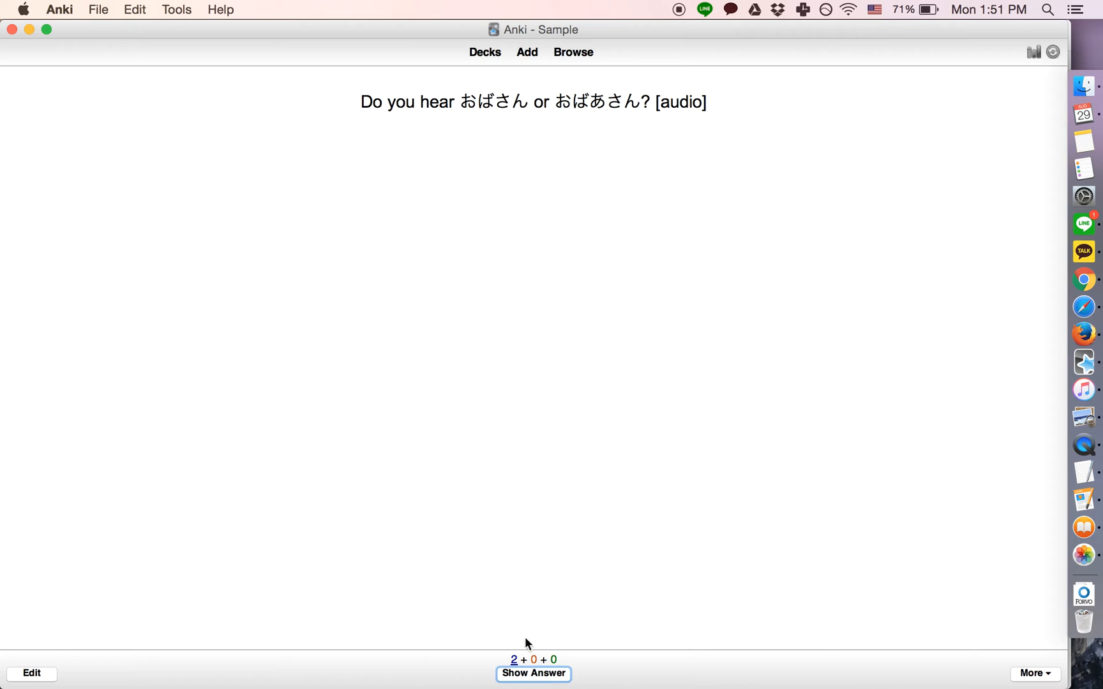
left_click(533, 674)
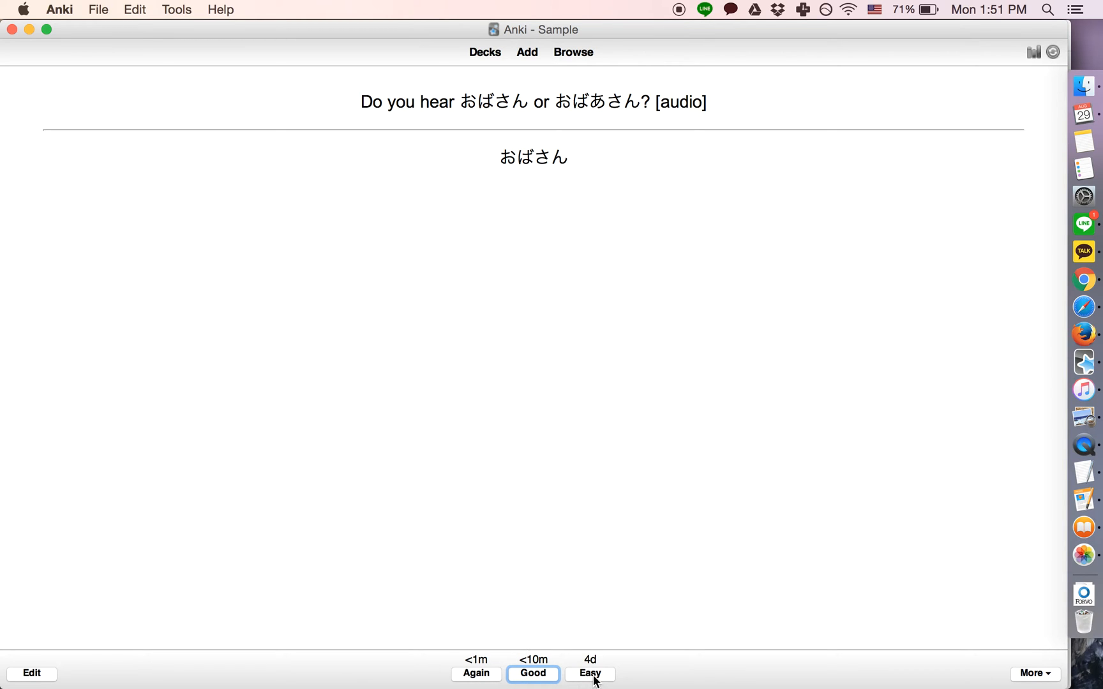
left_click(590, 674)
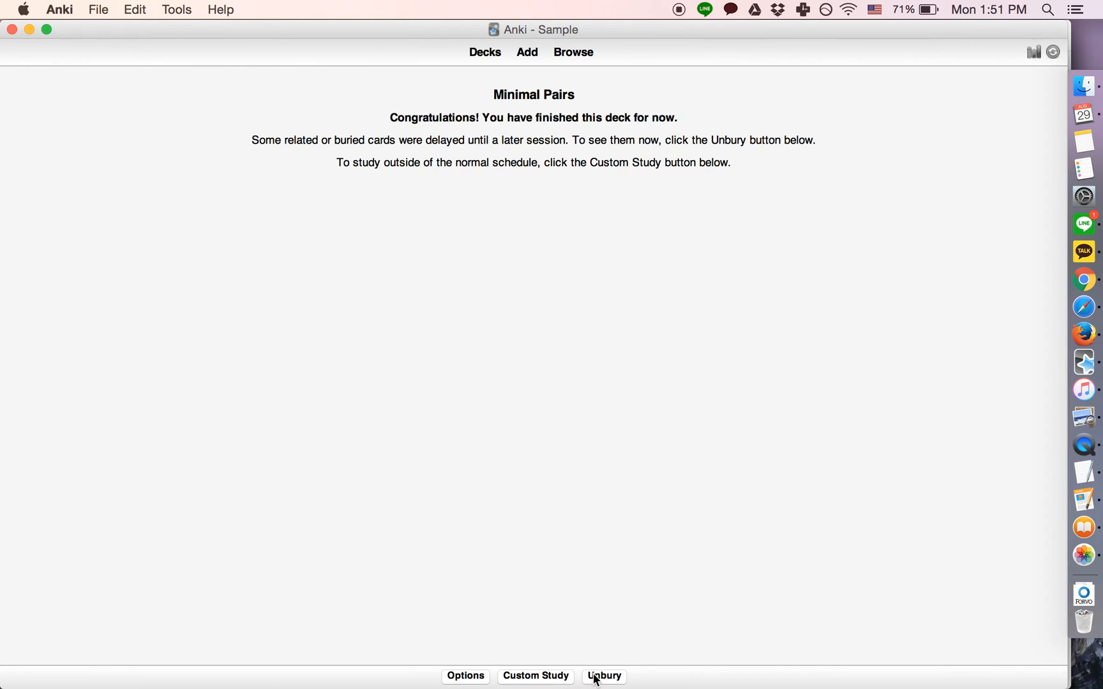
mouse_move(602, 675)
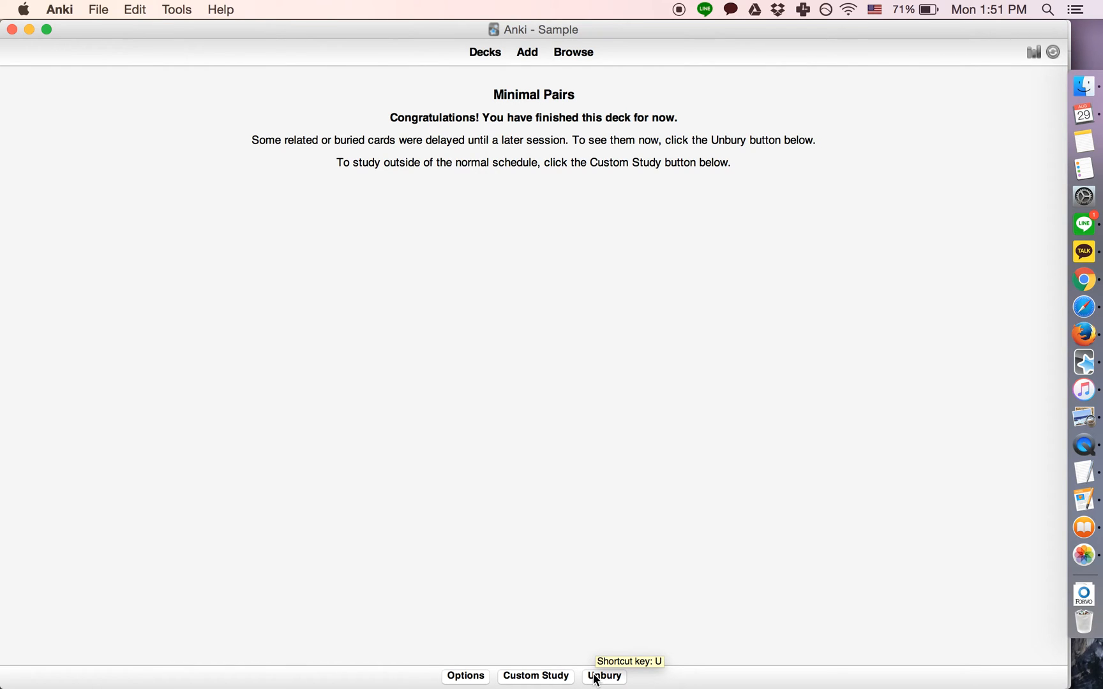
left_click(604, 676)
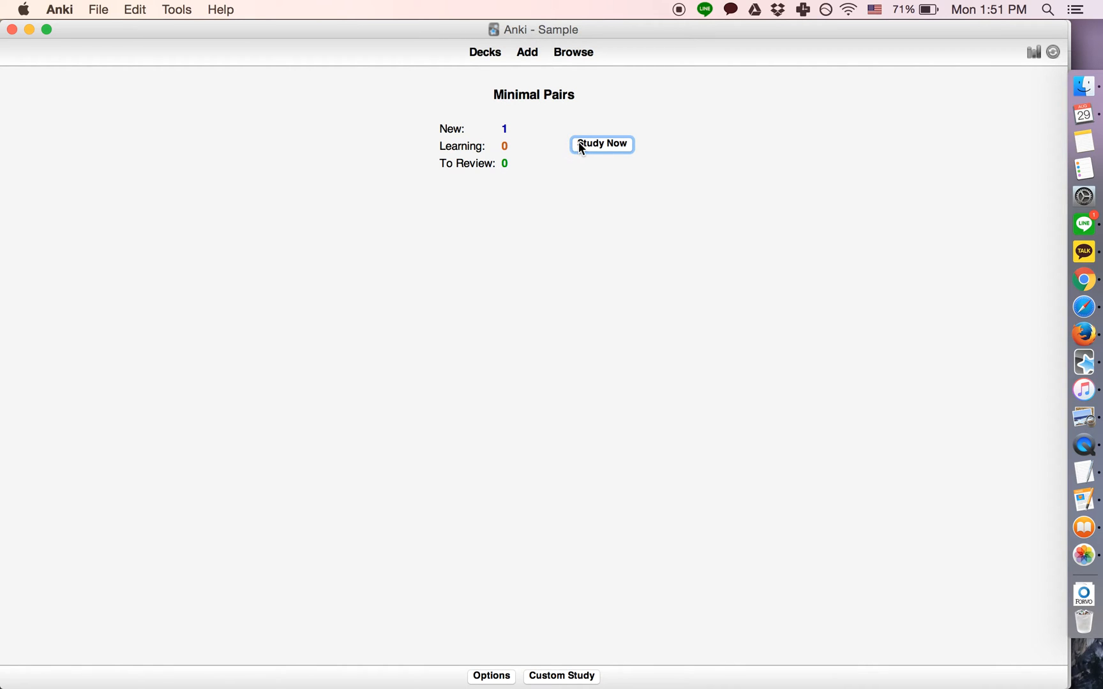
Step: Study the restored card, reveal the answer おばあさん, and deselect the question text
left_click(601, 143)
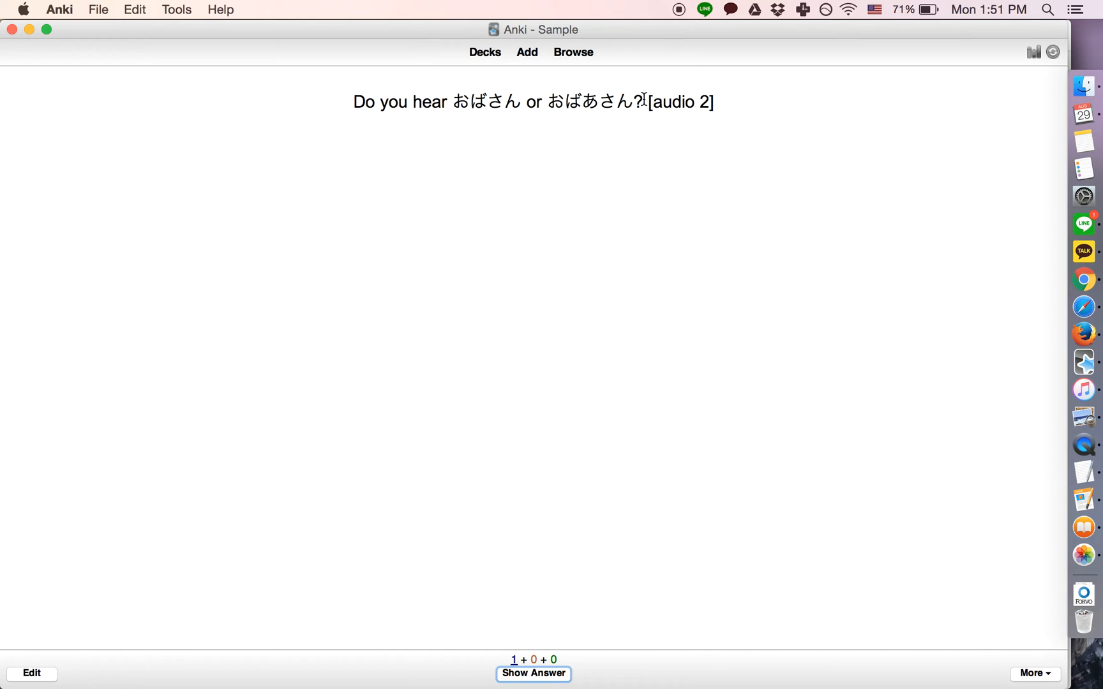
left_click(532, 673)
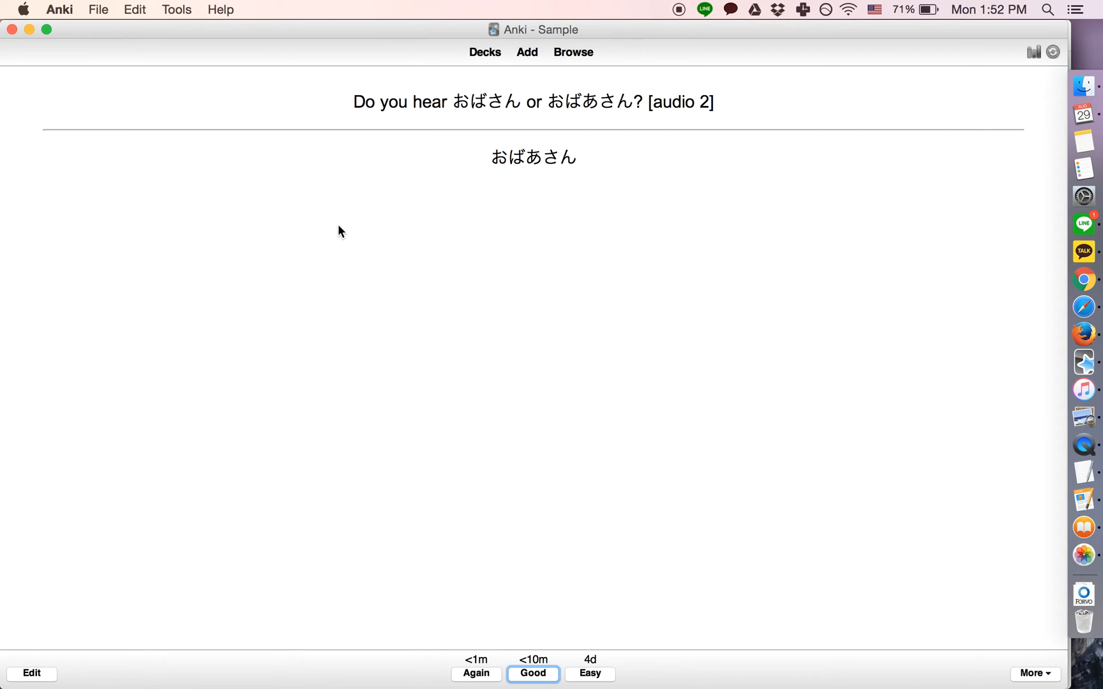
mouse_move(540, 125)
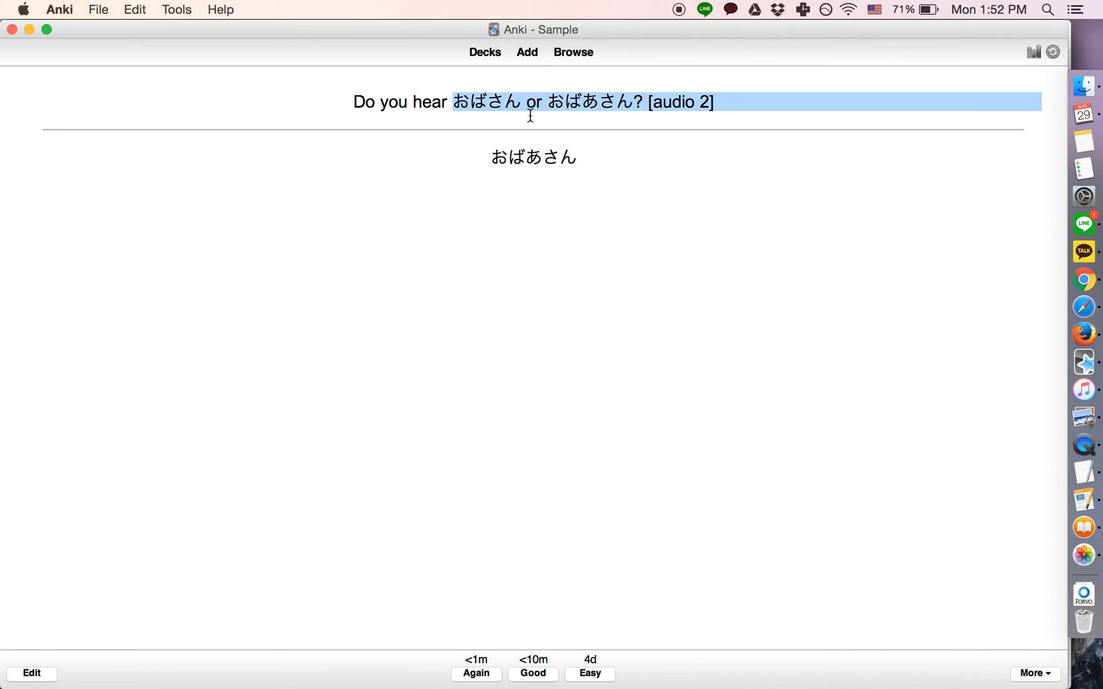
left_click(485, 102)
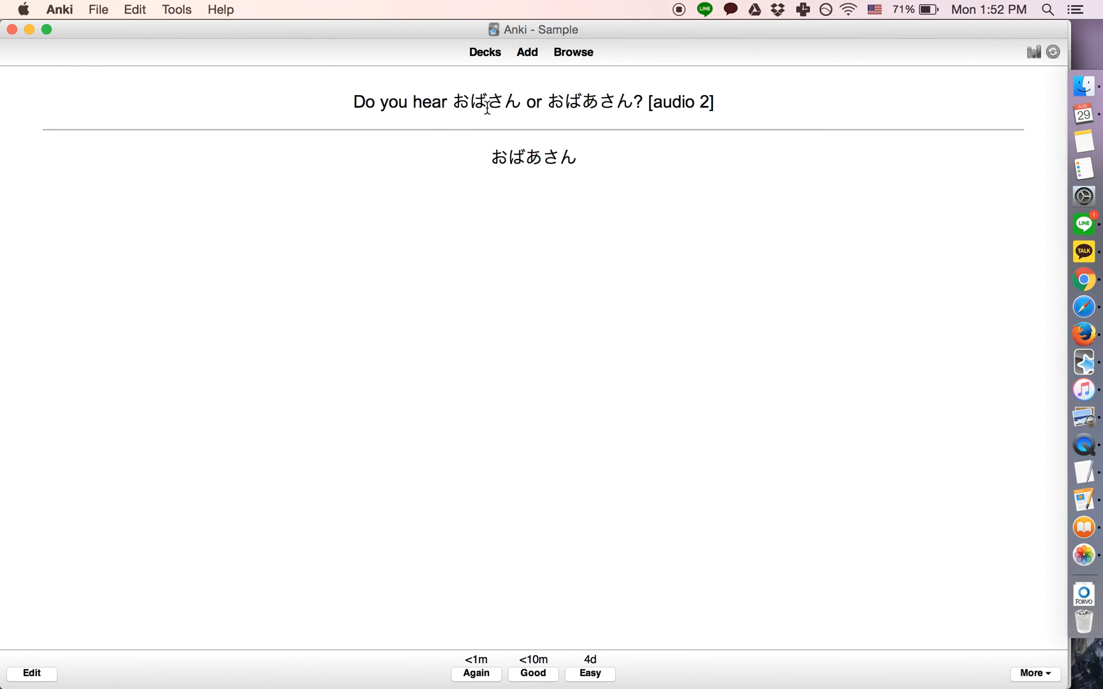
mouse_move(470, 96)
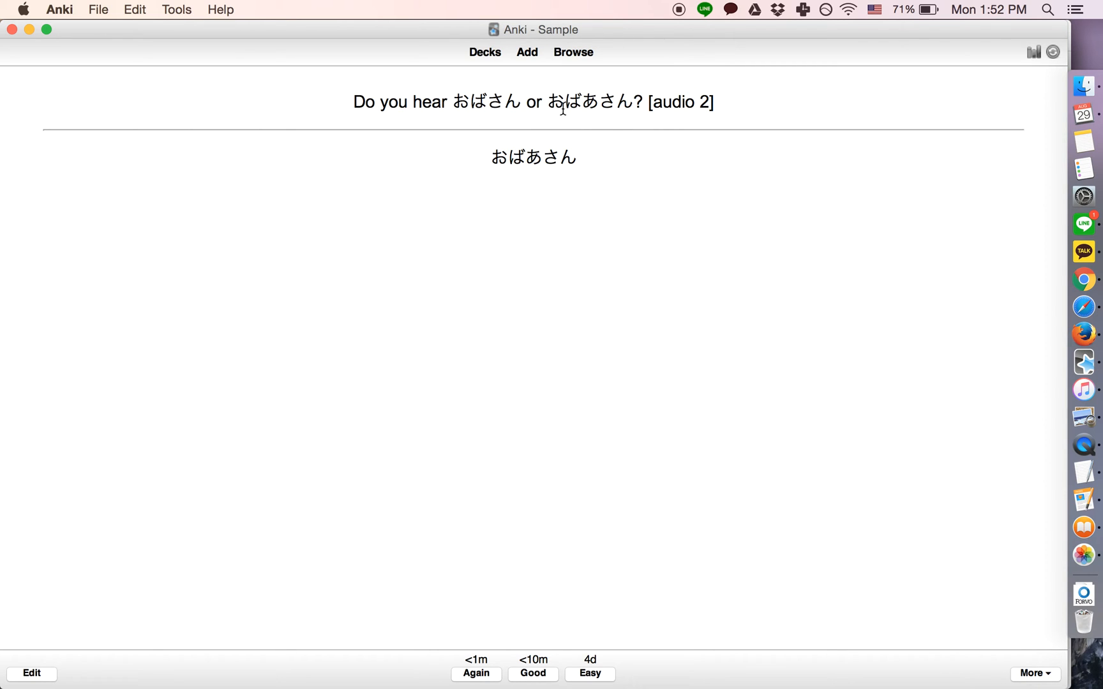
mouse_move(561, 119)
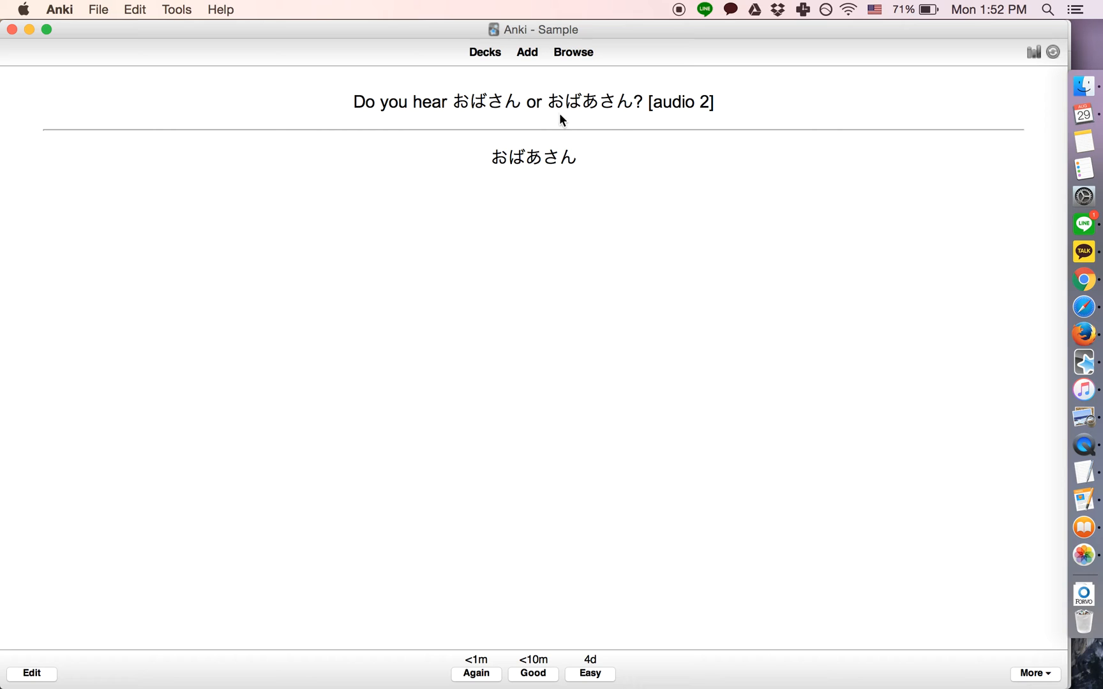
mouse_move(619, 685)
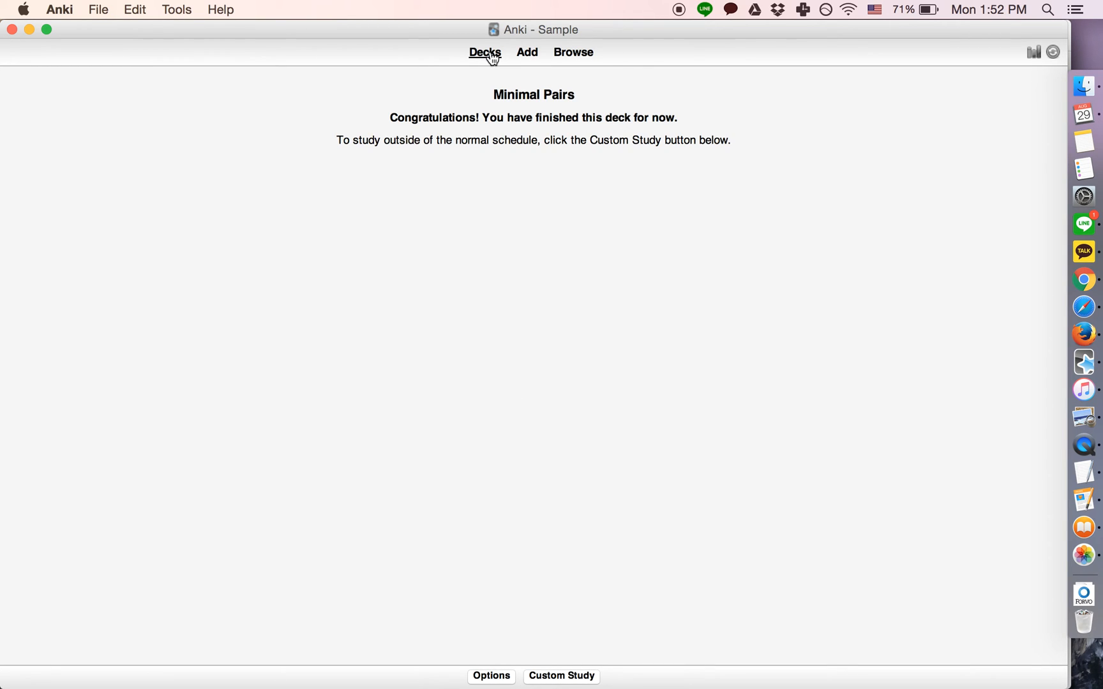
Step: Return to the deck list and check that Minimal Pairs options still bury related new cards
left_click(484, 52)
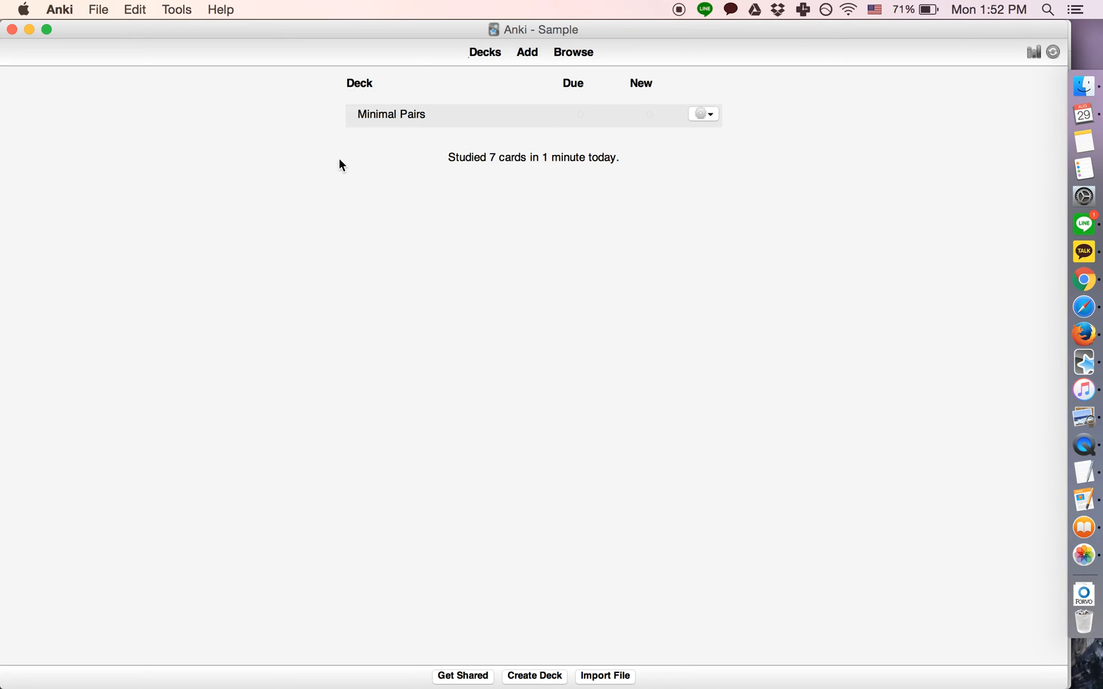
mouse_move(390, 160)
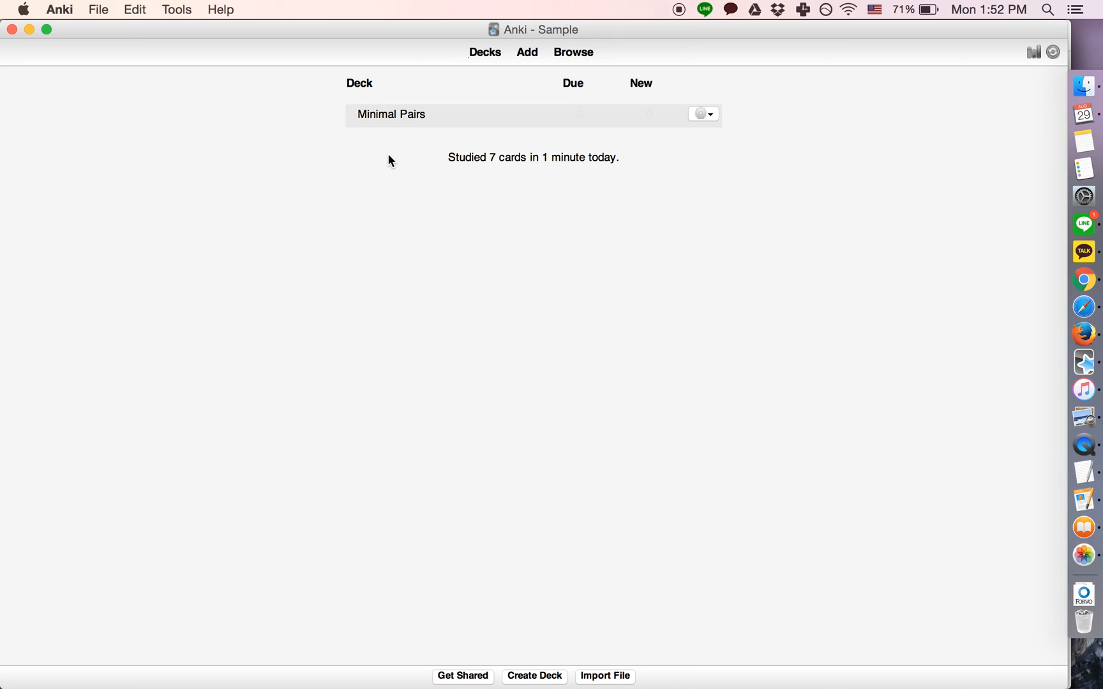
mouse_move(698, 114)
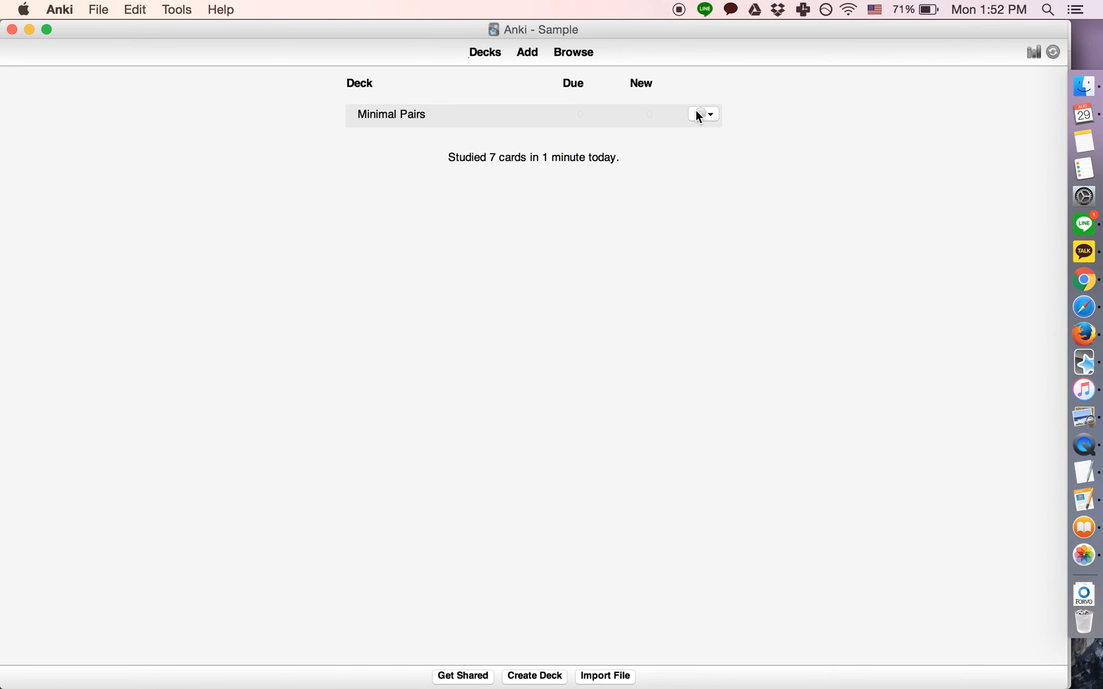
left_click(703, 115)
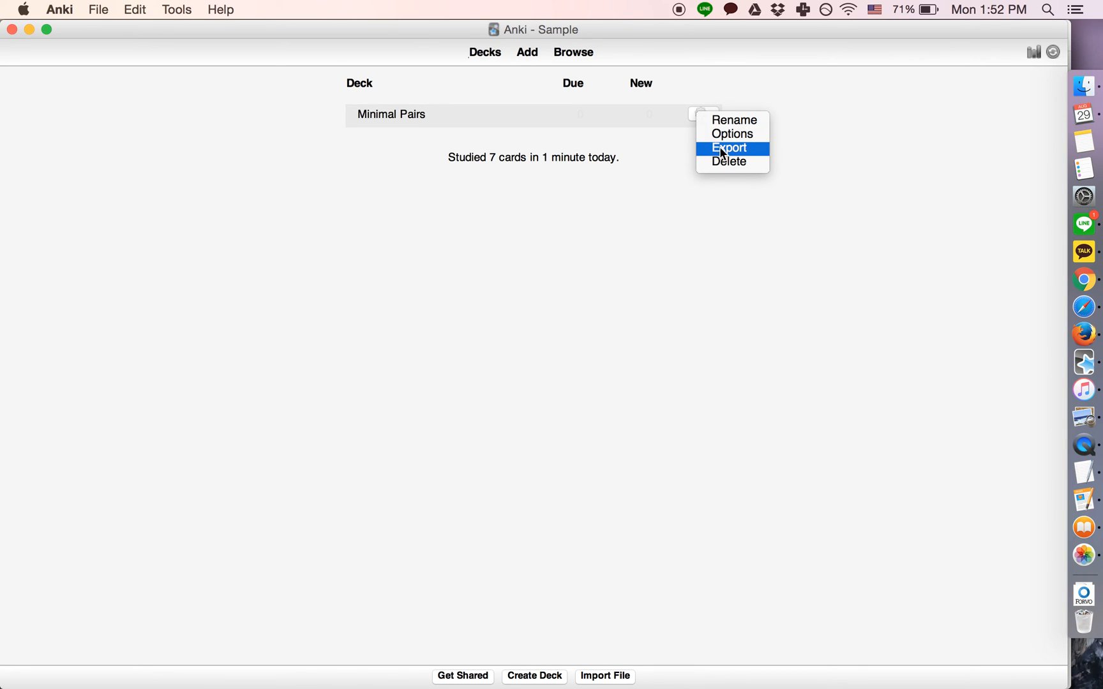
left_click(732, 132)
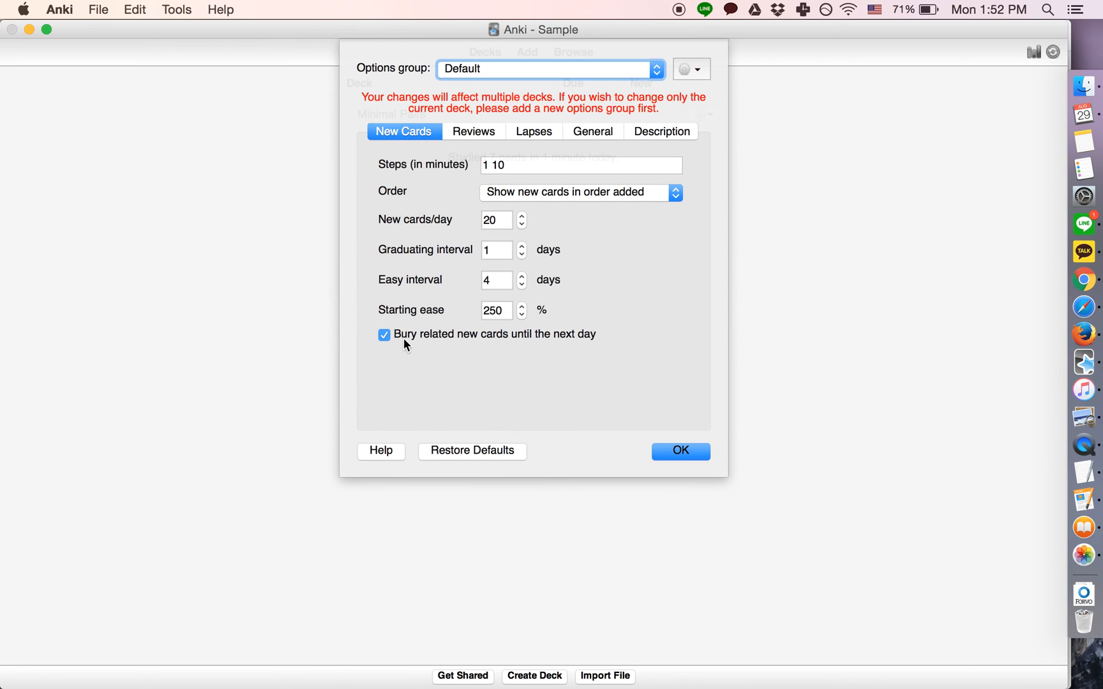
left_click(680, 450)
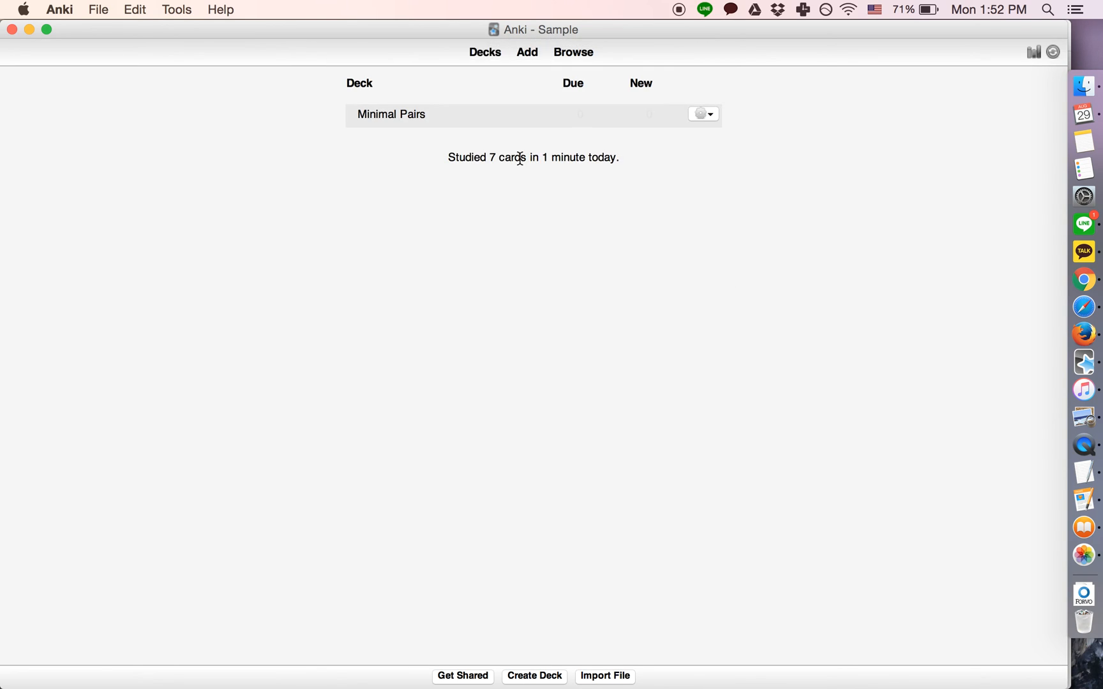
Step: Add a test note starting with '1', then study and answer one of its cards
left_click(526, 52)
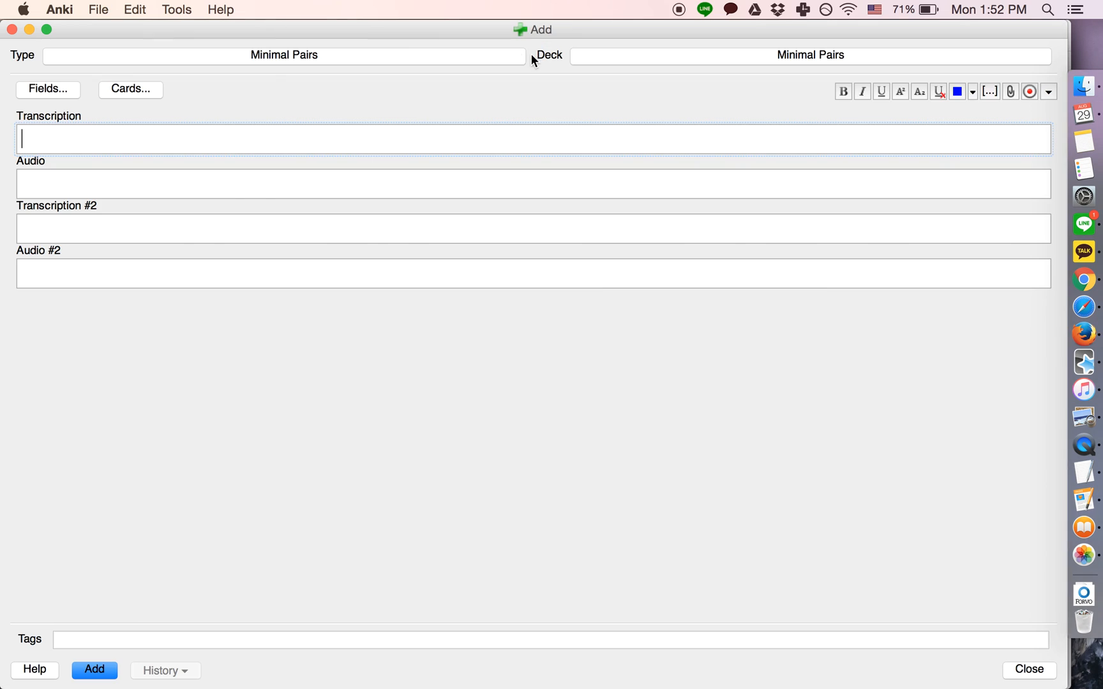
type("1")
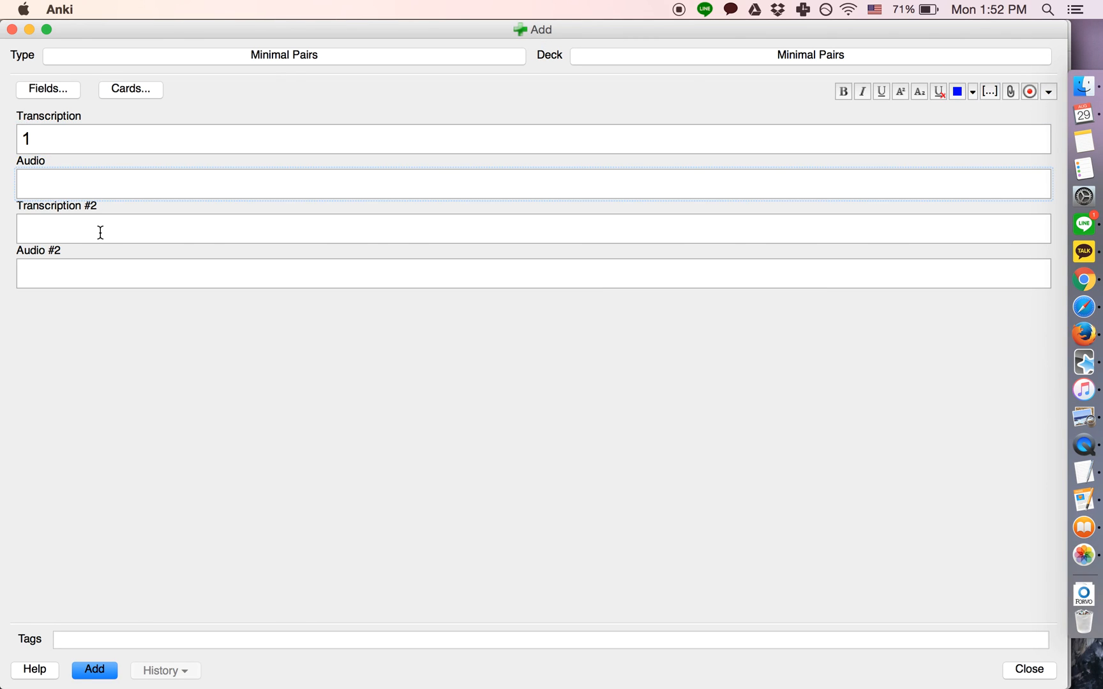
left_click(94, 670)
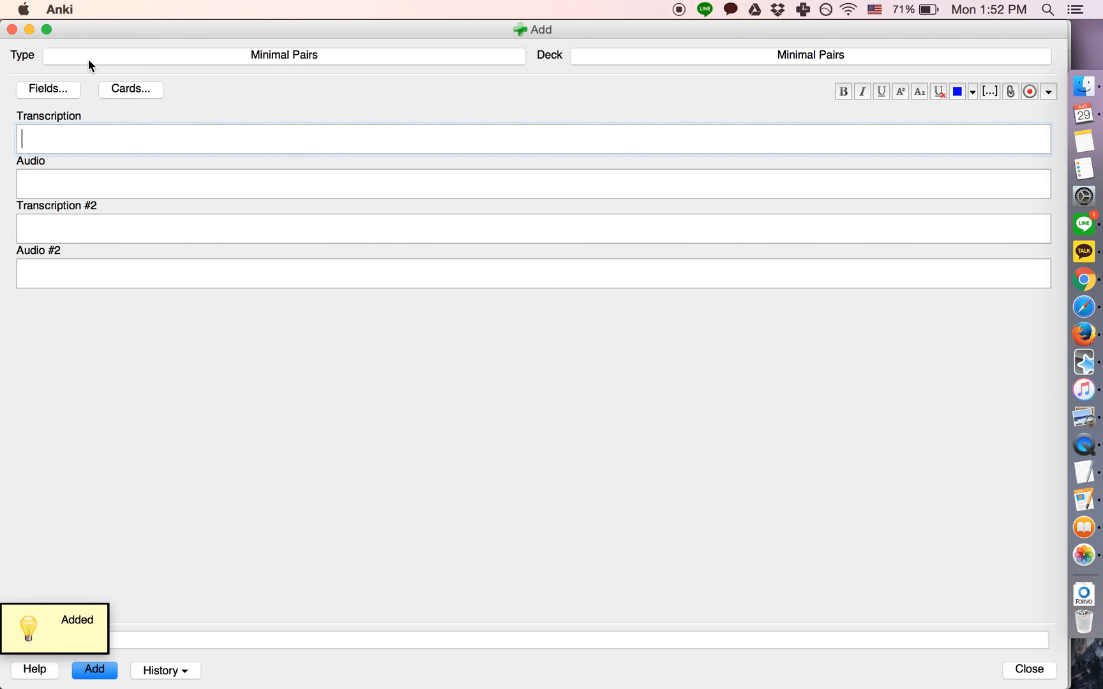
left_click(1027, 669)
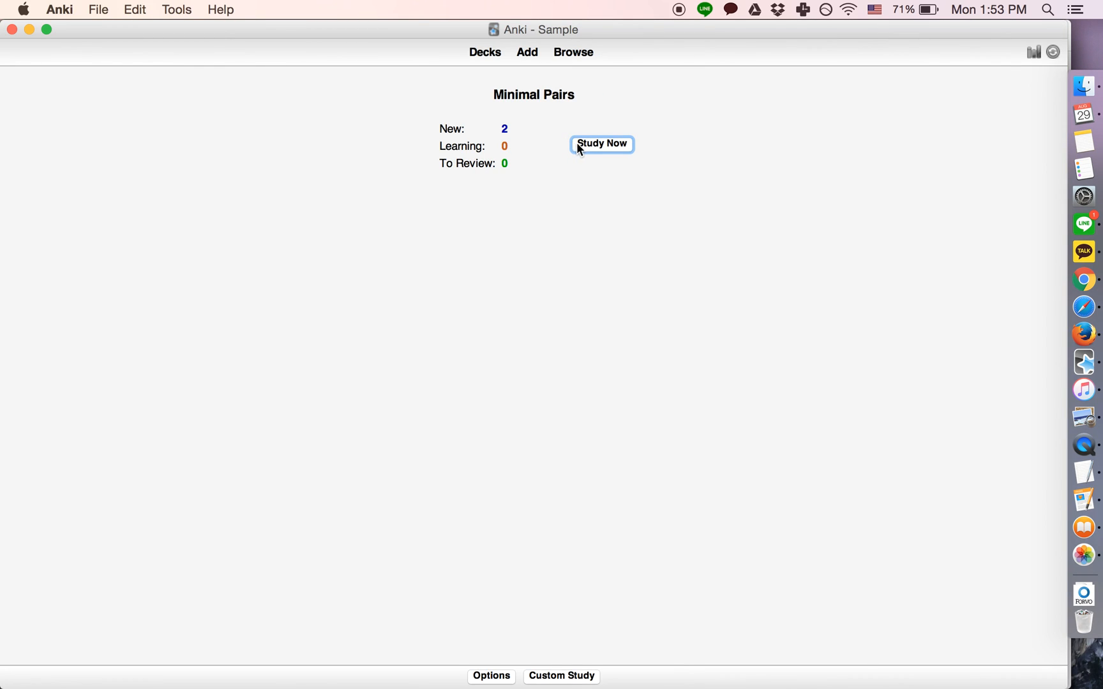
left_click(601, 144)
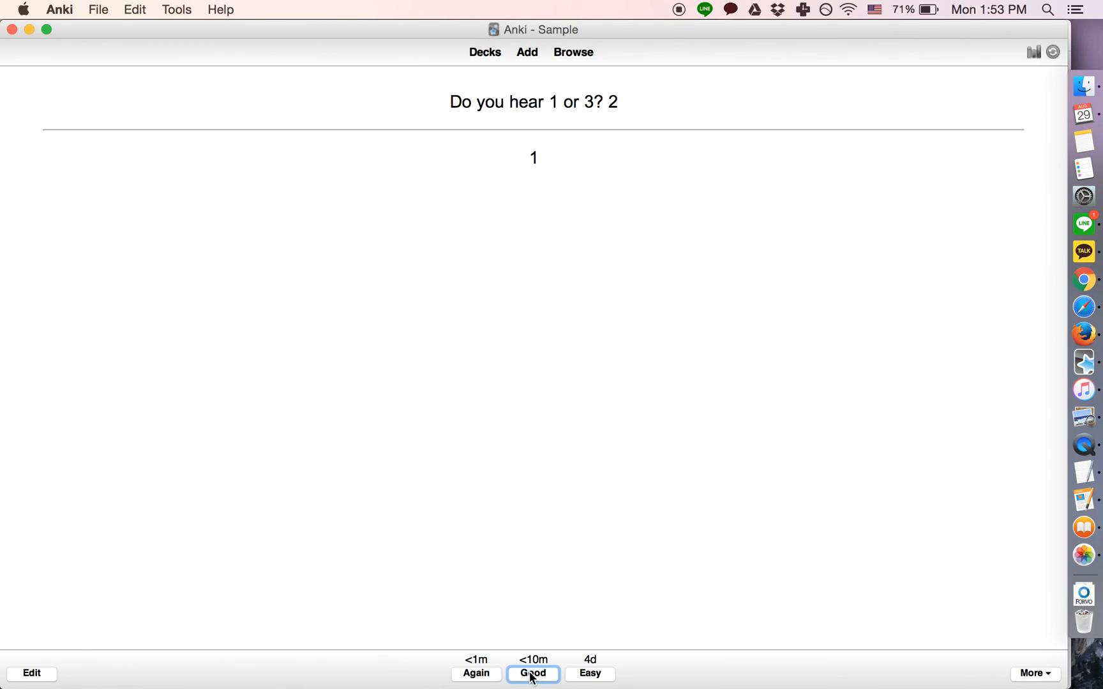
left_click(533, 674)
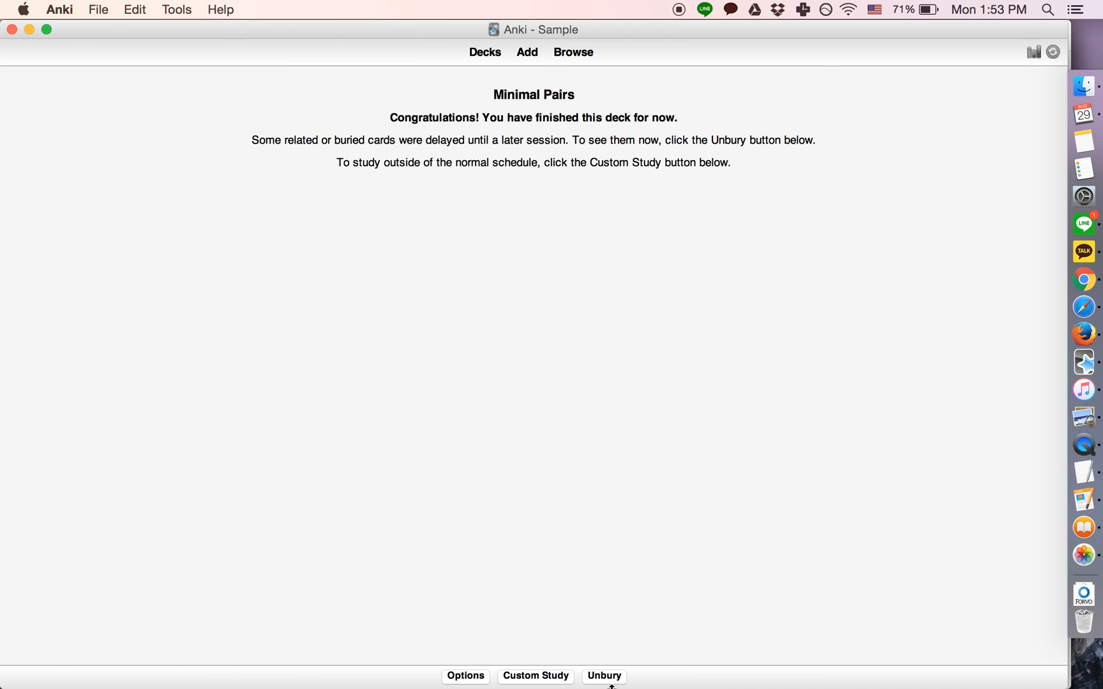
mouse_move(603, 676)
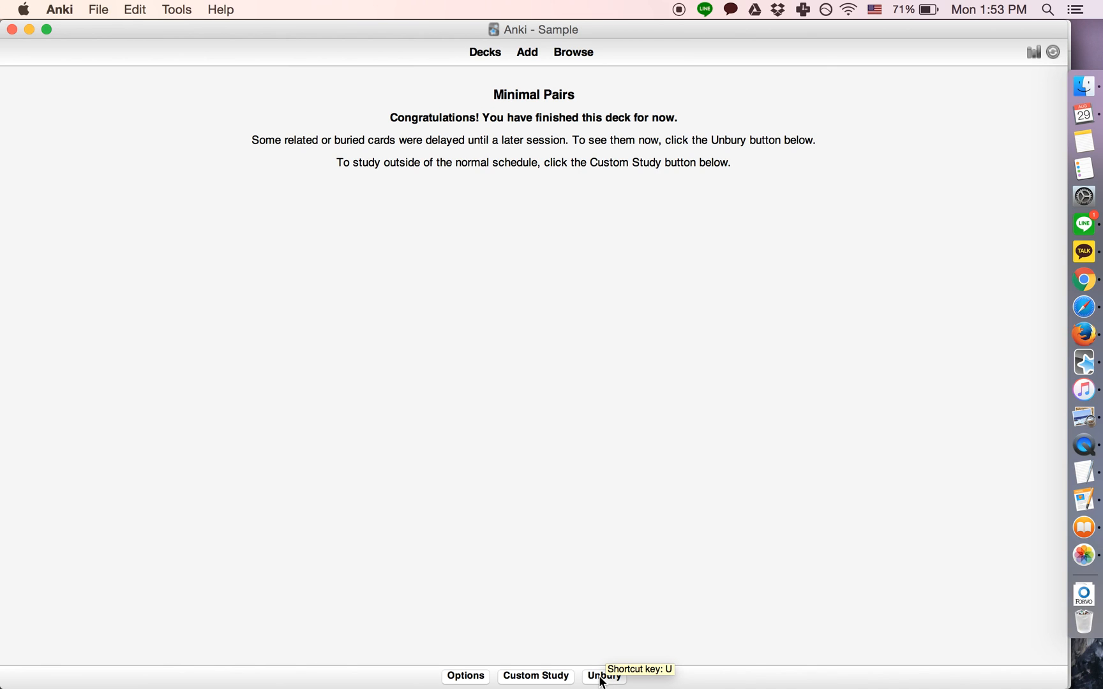
mouse_move(386, 267)
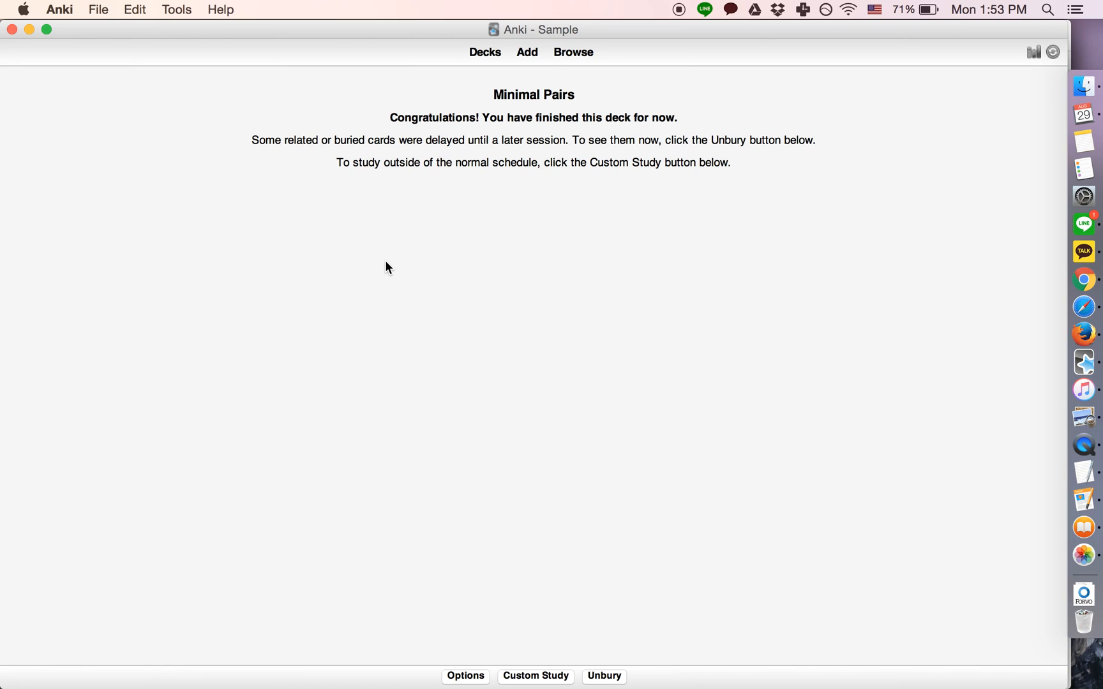
mouse_move(429, 332)
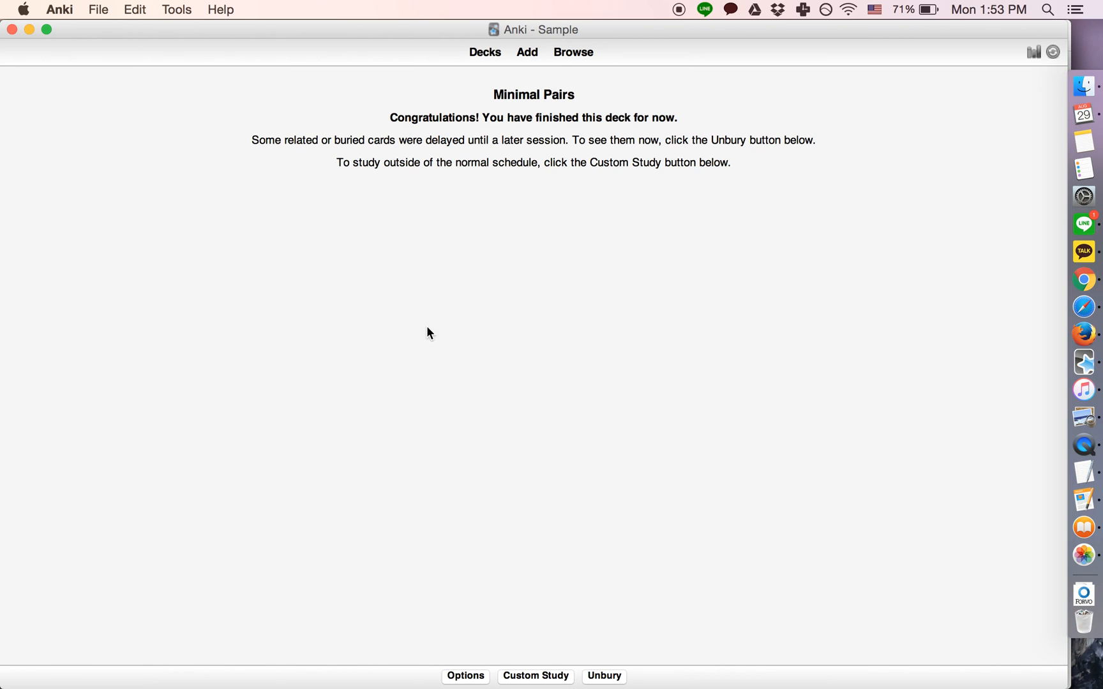
mouse_move(600, 675)
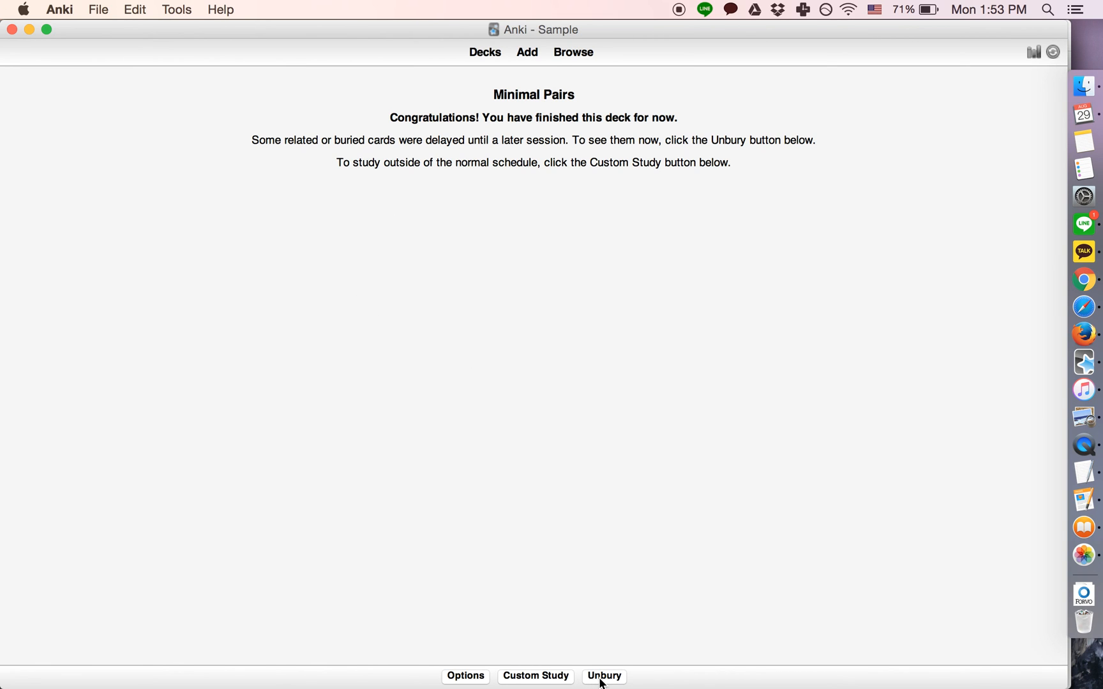